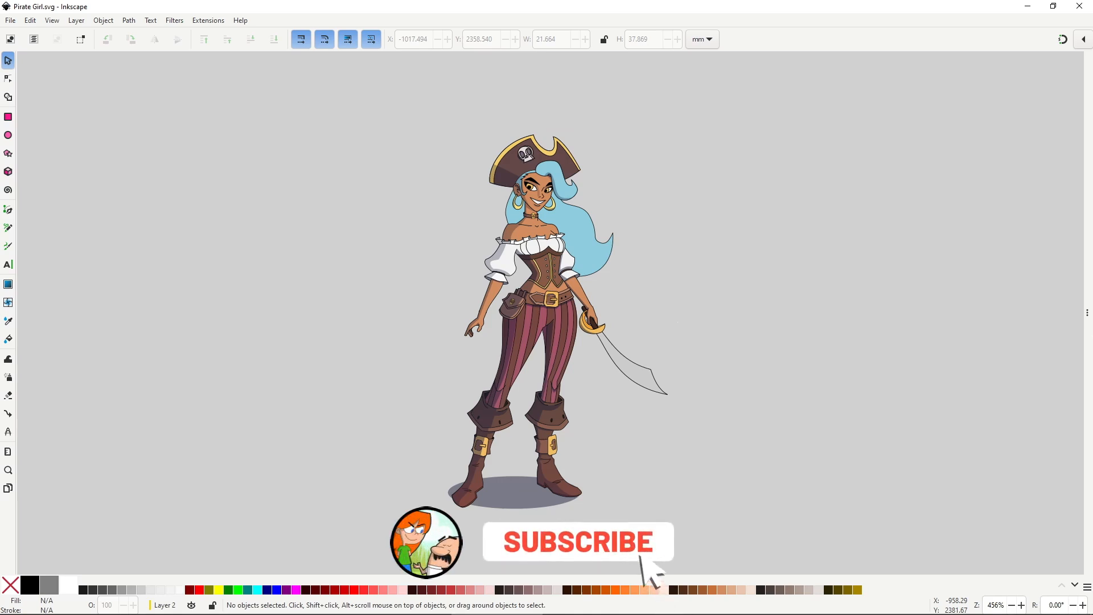
- Trace white closed paths for the hat, face, hair and bust, placed beside the sketch
click(578, 541)
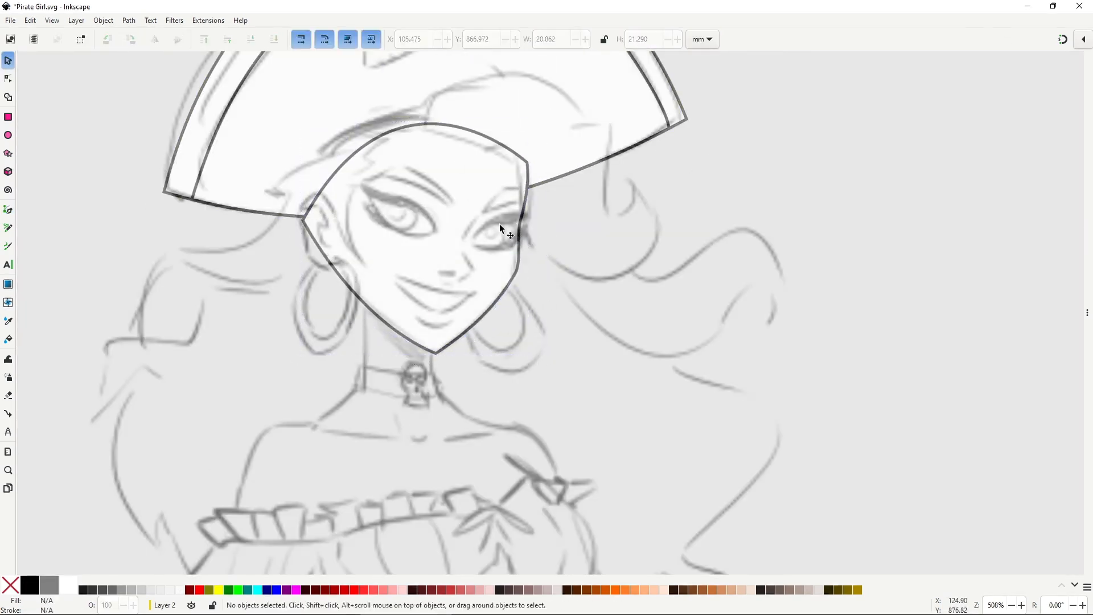
click(7, 77)
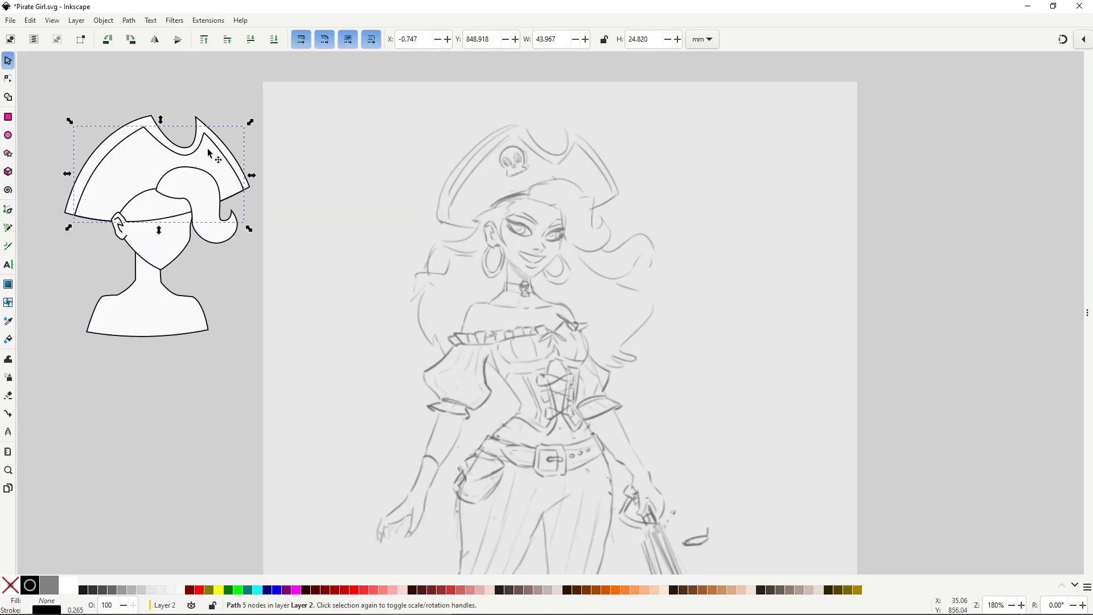
click(422, 353)
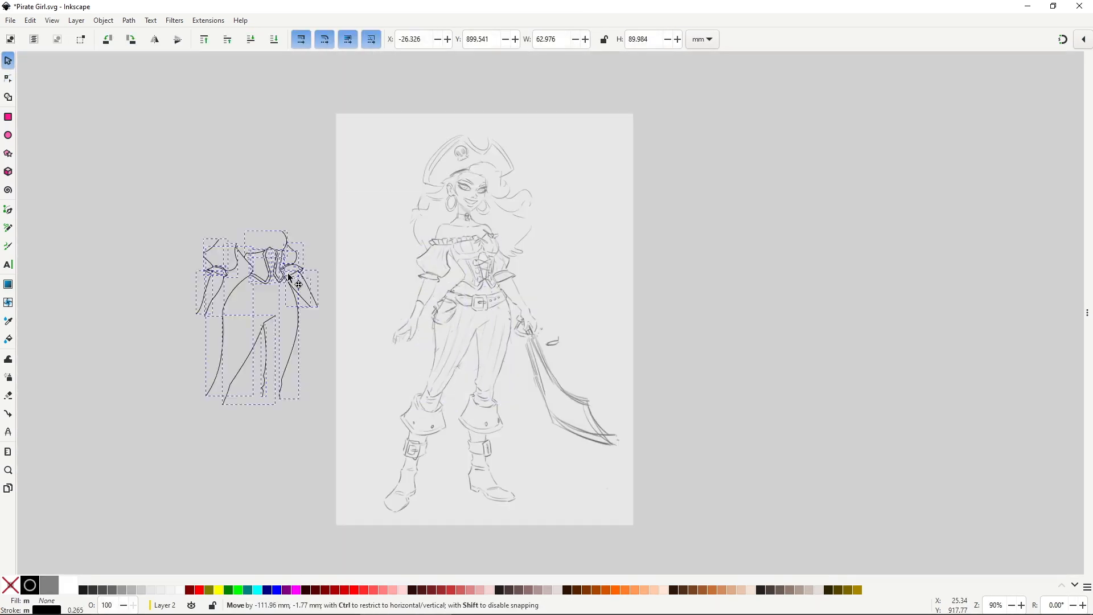
- Drag the torso, sleeve and leg outline paths to the left of the page
click(659, 438)
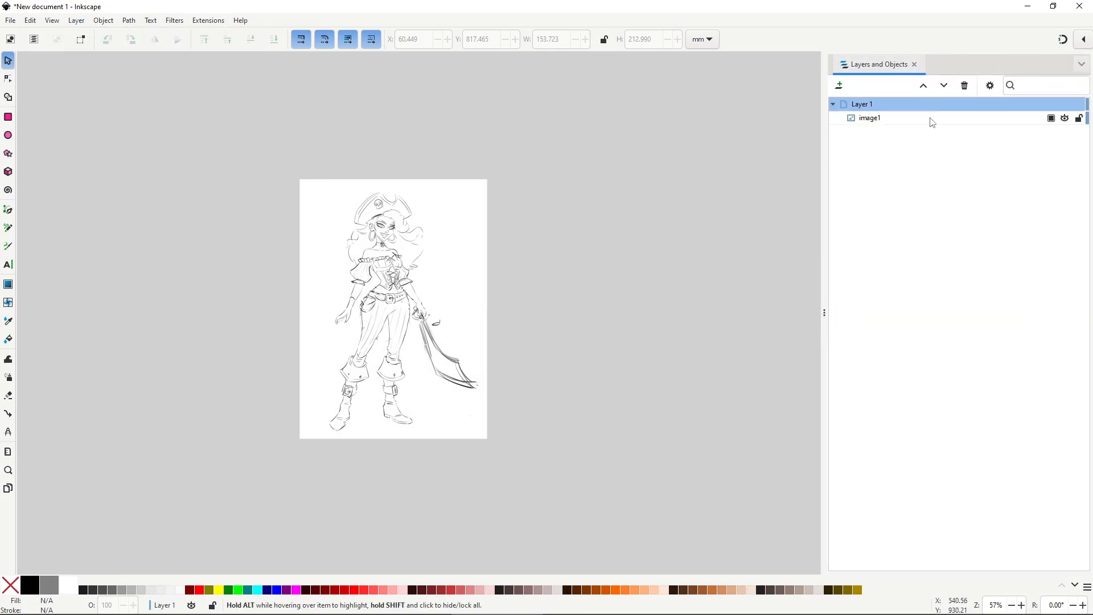
- Fade image1 to about 31% opacity on a locked REF layer, and add a Drawing layer
click(869, 118)
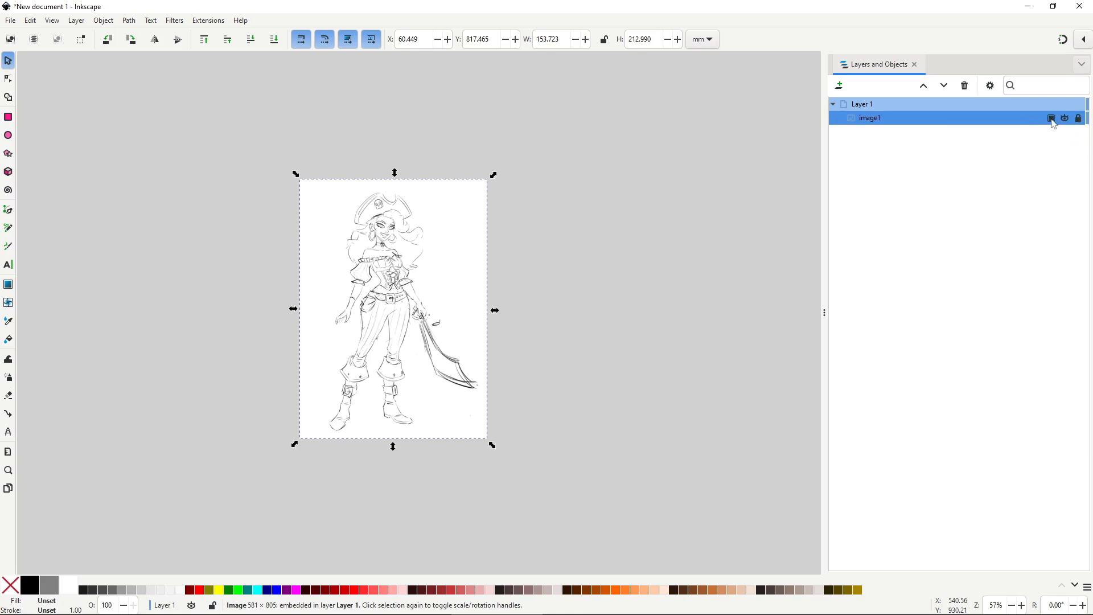
click(1050, 118)
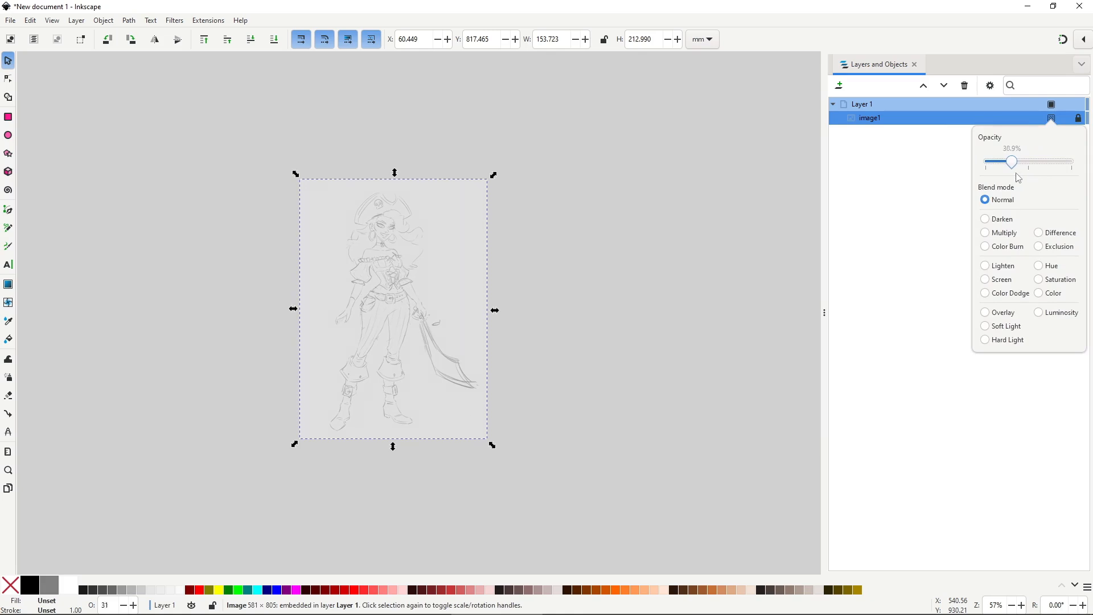
click(522, 328)
text(REF)
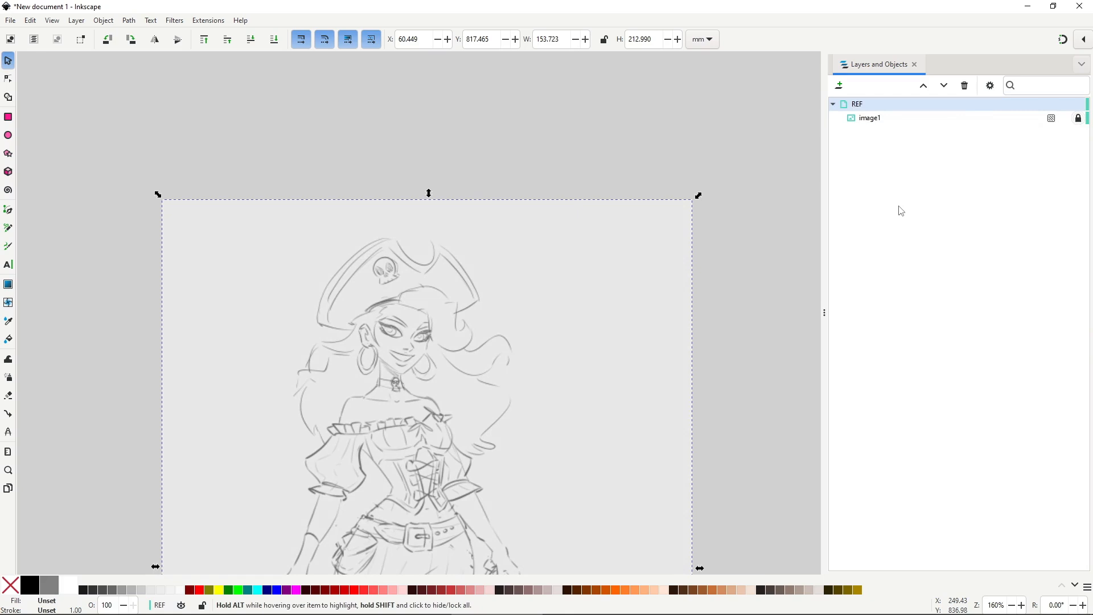
click(839, 86)
text(Drawing)
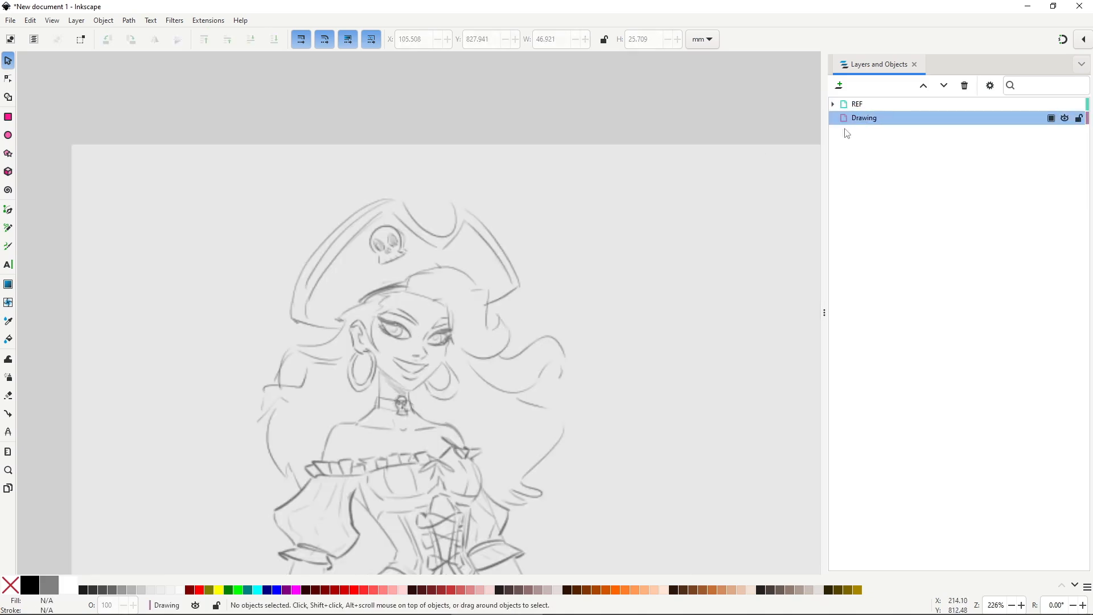
click(8, 209)
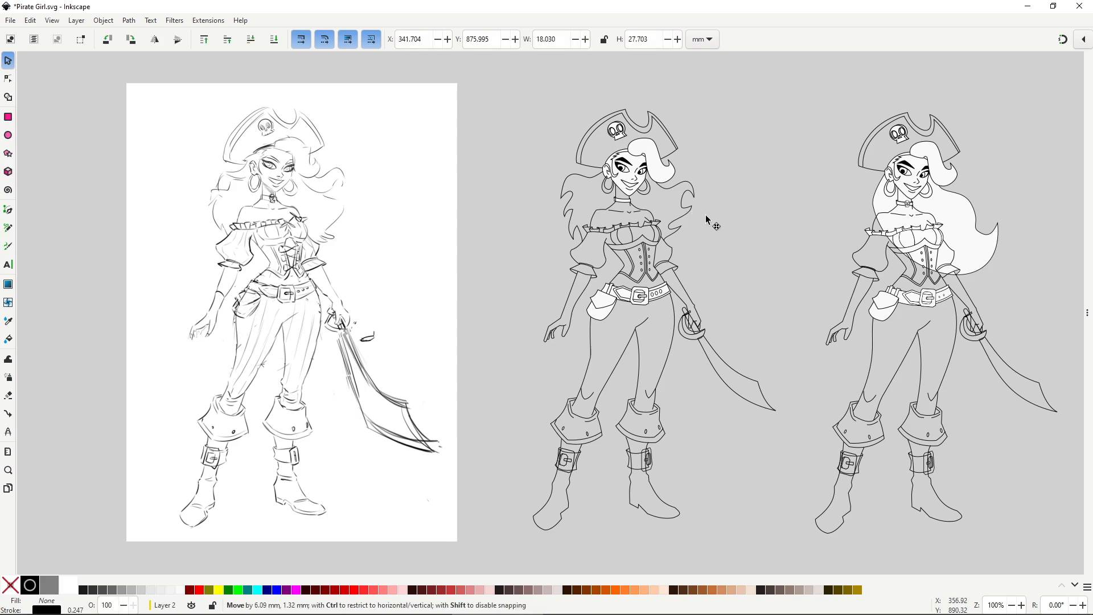
- Drag two hair strands and the white hair mass away from the middle figure
drag(708, 220, 531, 221)
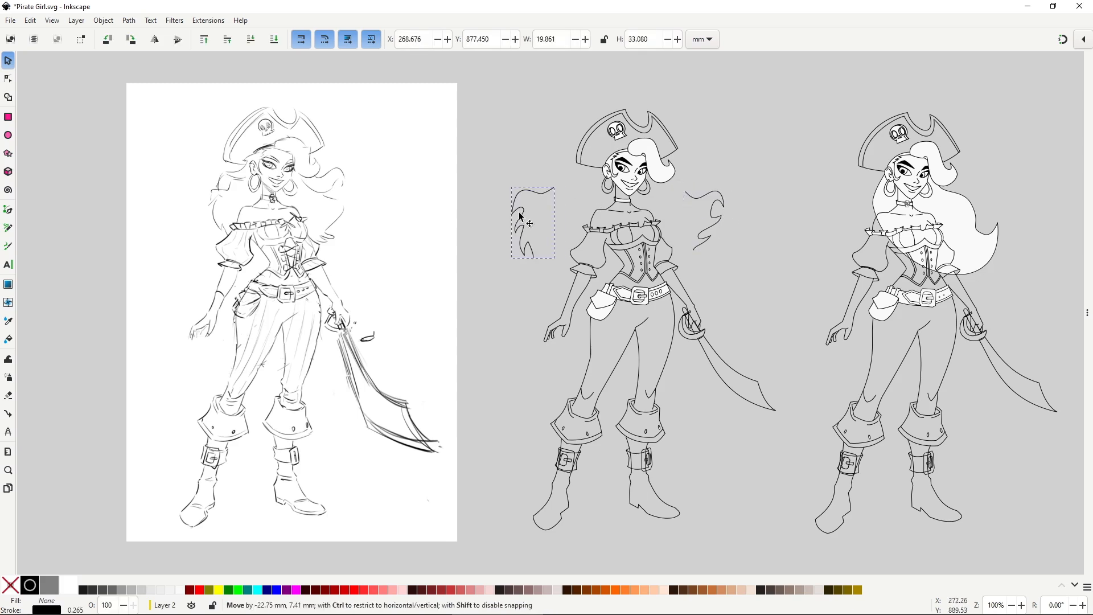
drag(530, 224, 582, 209)
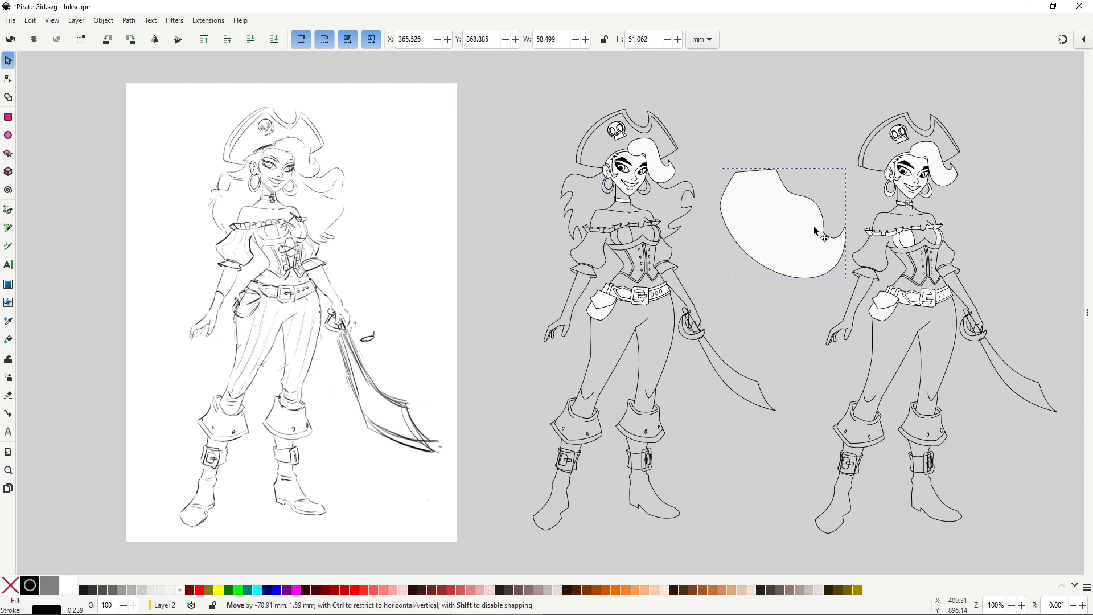
drag(780, 223, 941, 223)
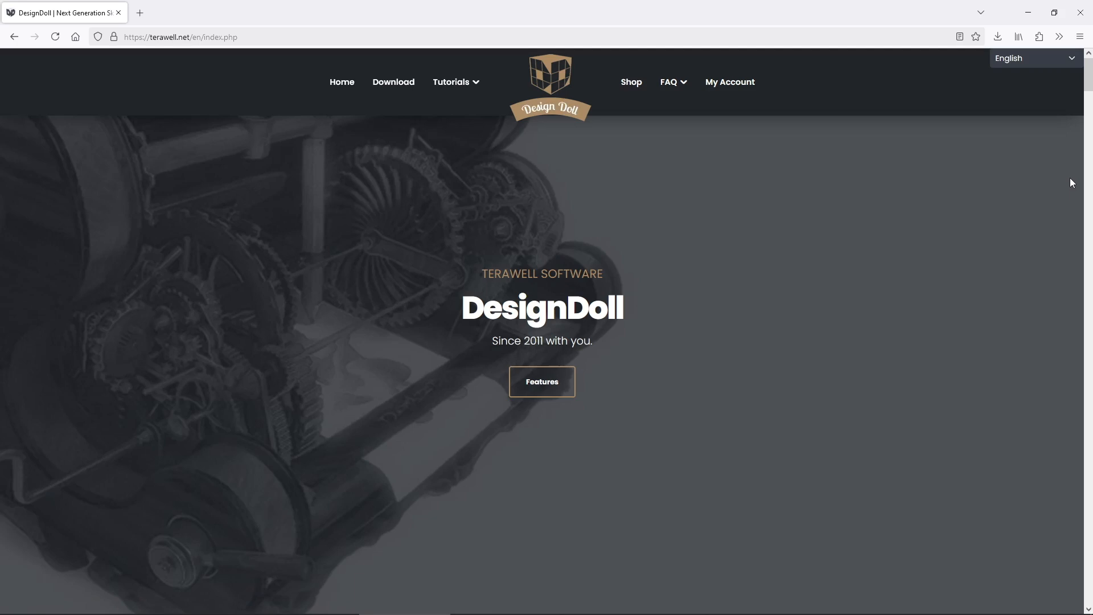
scroll(down, 3)
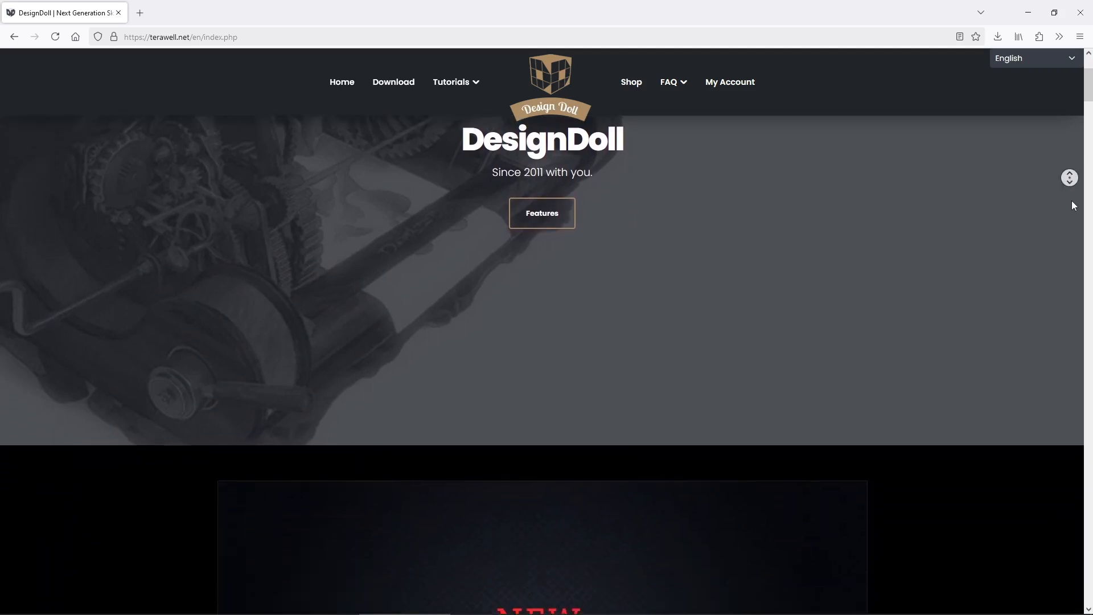
scroll(down, 3)
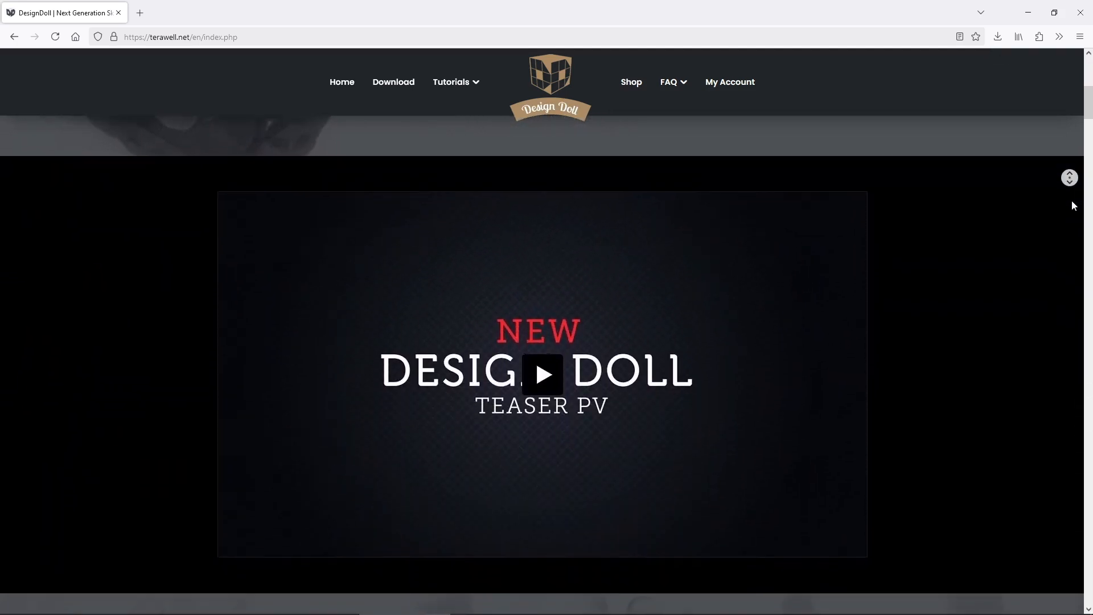
scroll(down, 3)
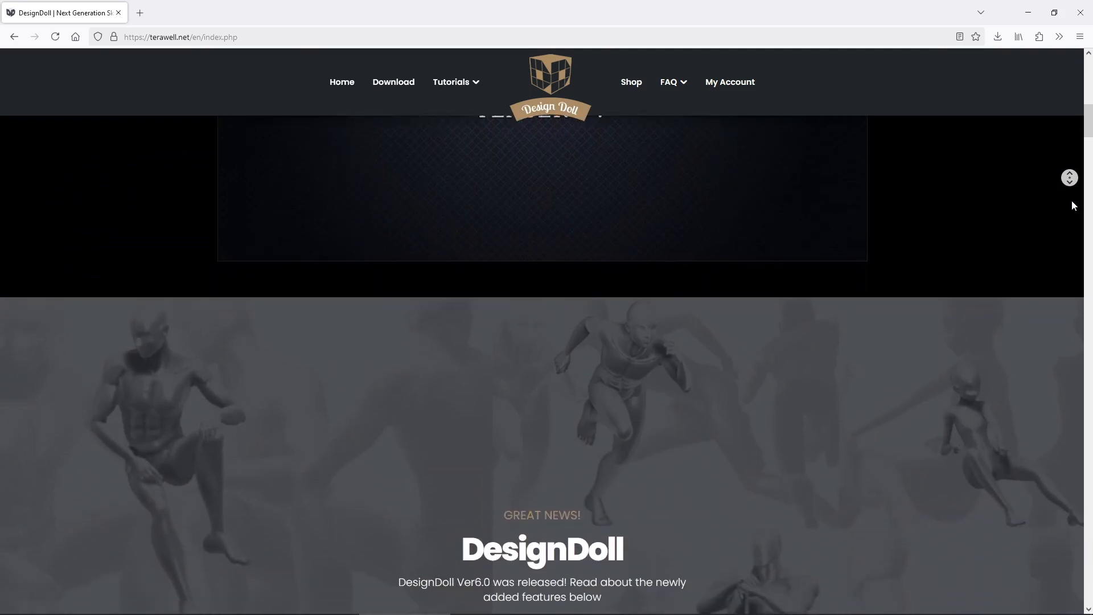
scroll(down, 3)
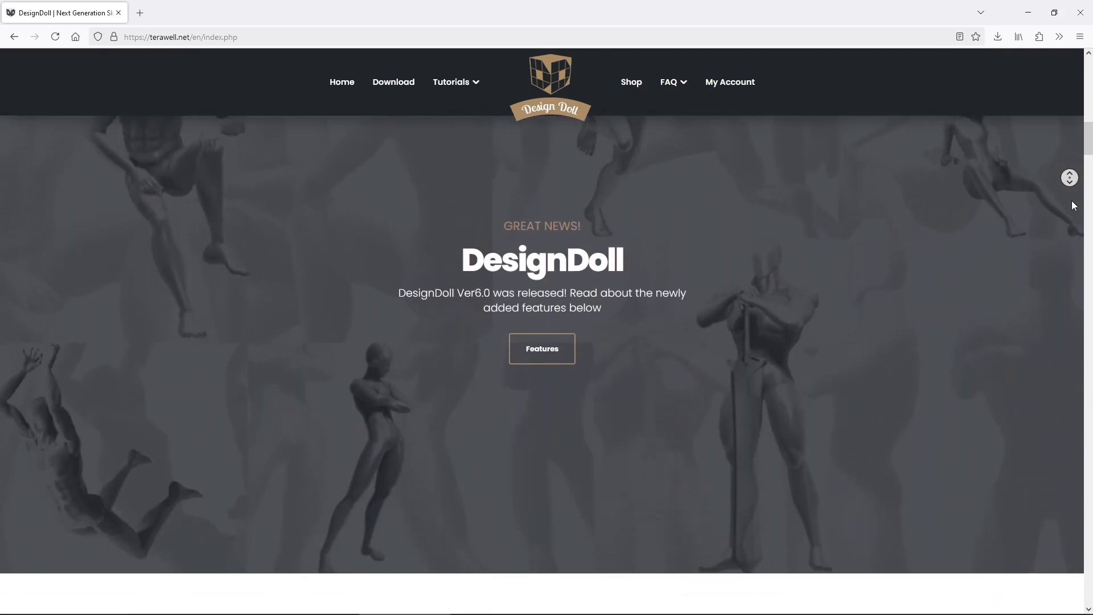
scroll(down, 3)
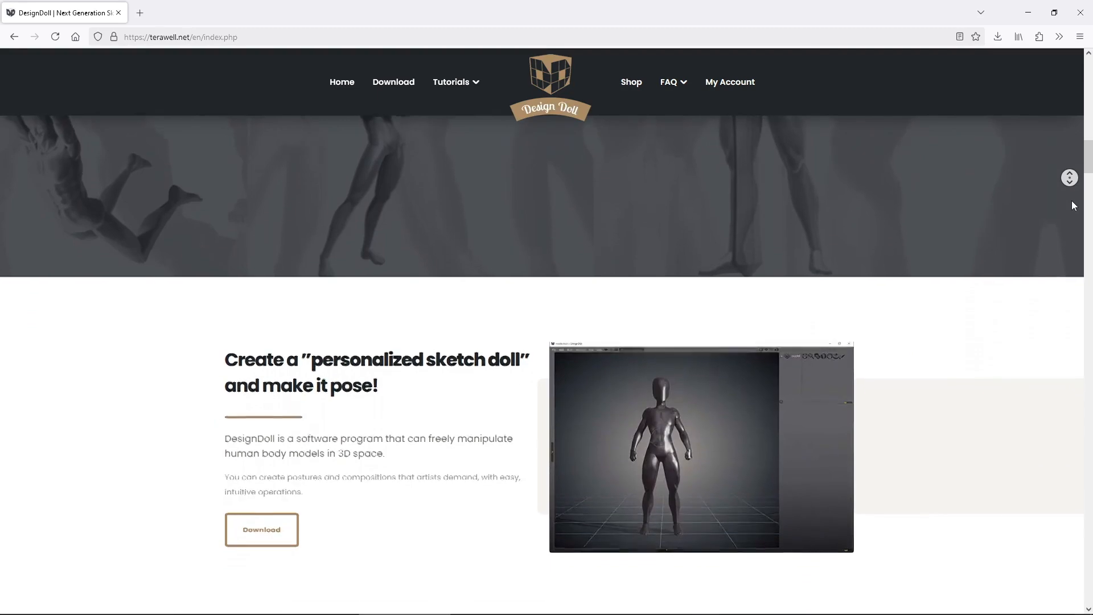
scroll(down, 3)
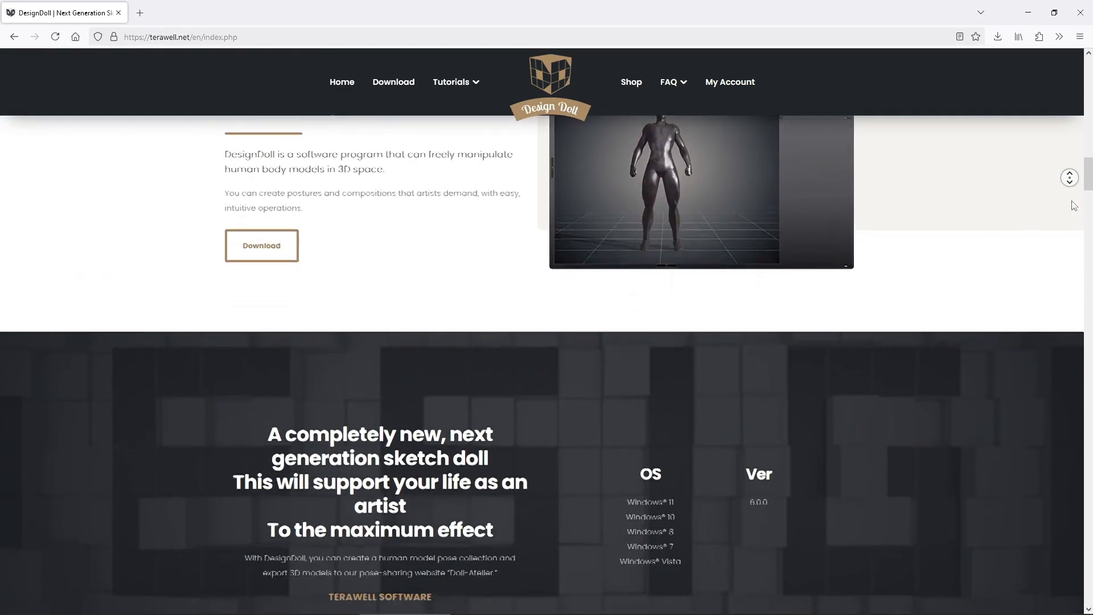
scroll(down, 3)
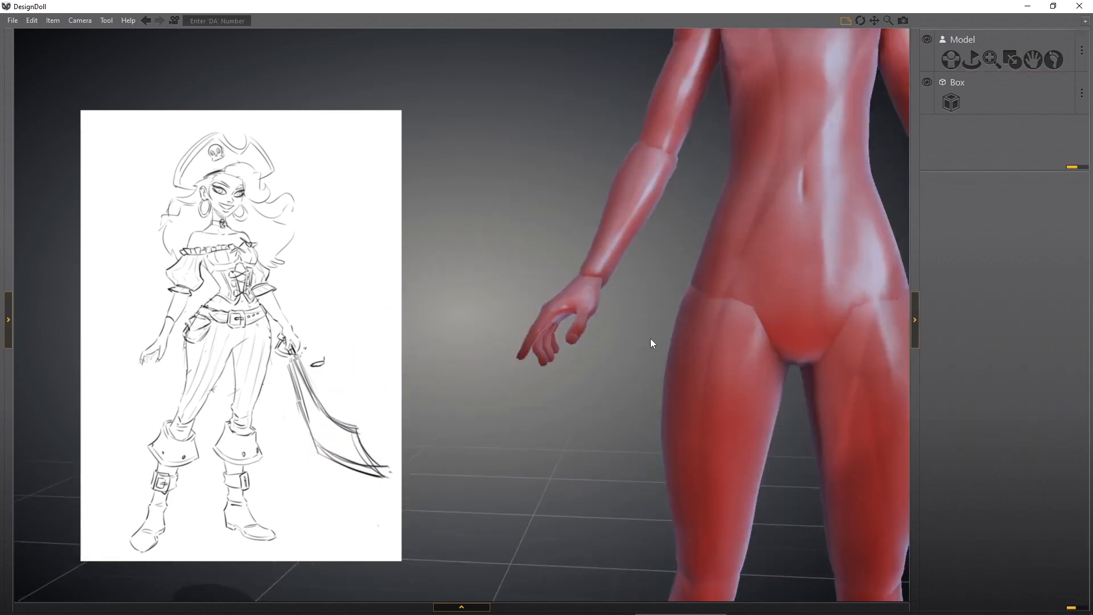
- Select the doll model and activate the wrist pose controller
click(951, 59)
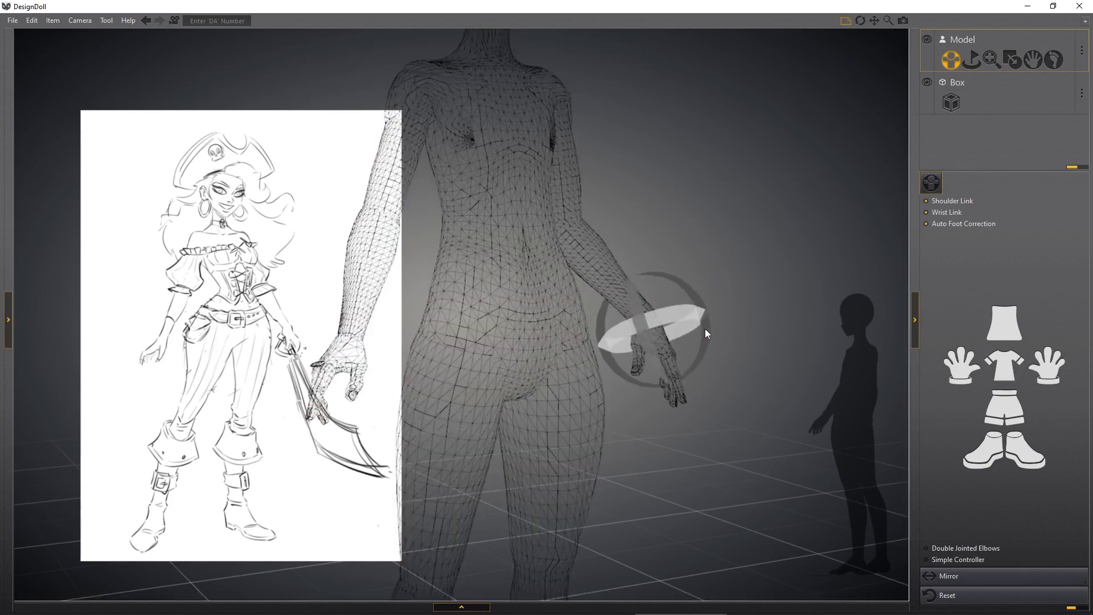
click(1032, 59)
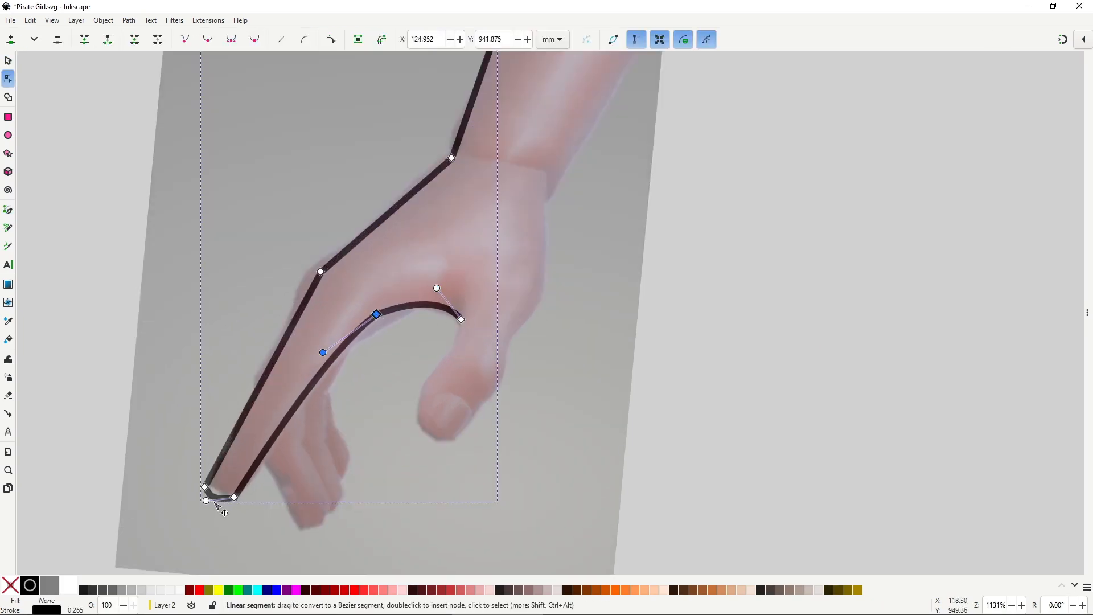
- Adjust a node on the dark hand outline path over the reference photo
click(8, 209)
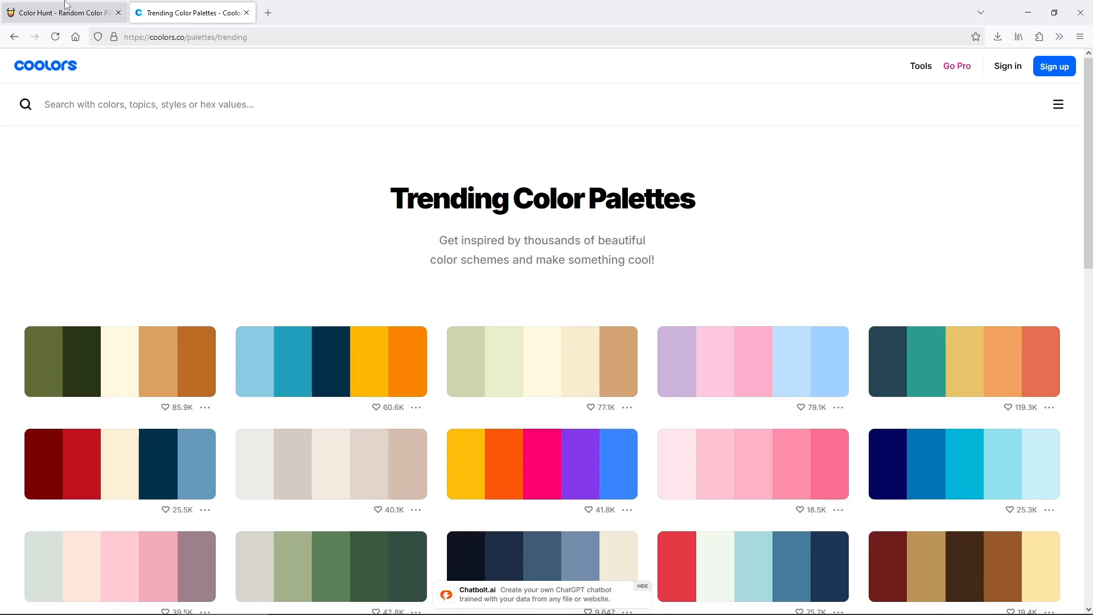
- Filter Color Hunt to Earth-tagged palettes and scroll through them
click(62, 12)
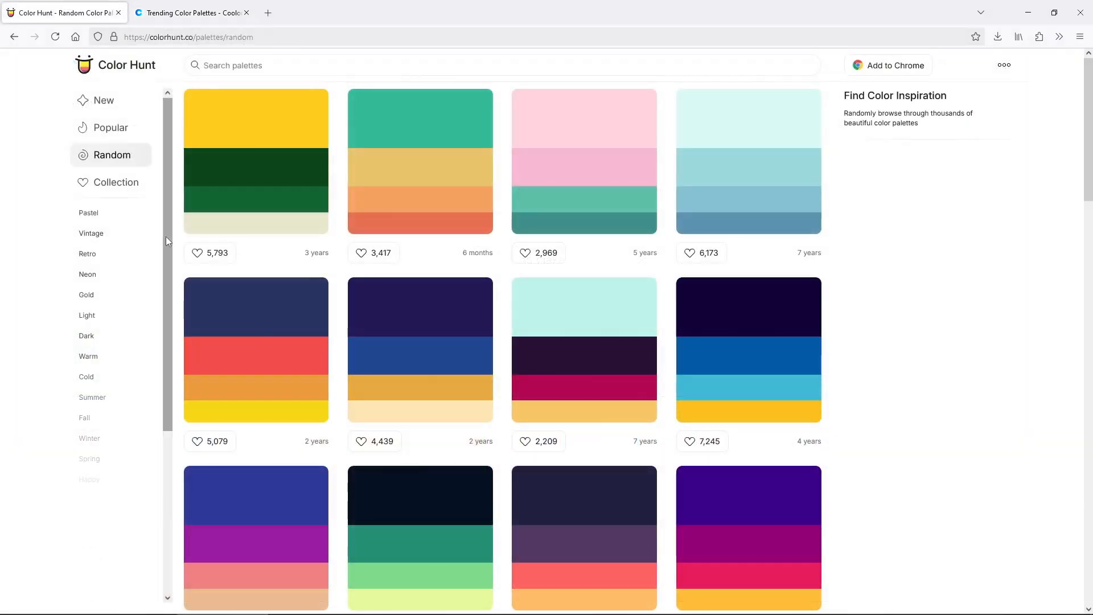
click(87, 520)
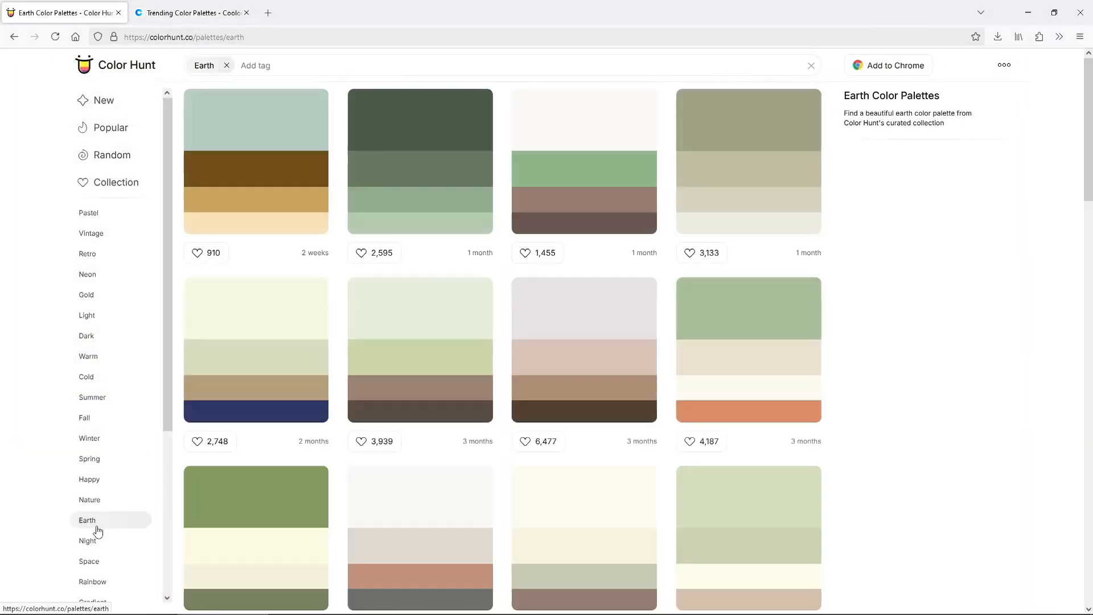
scroll(down, 3)
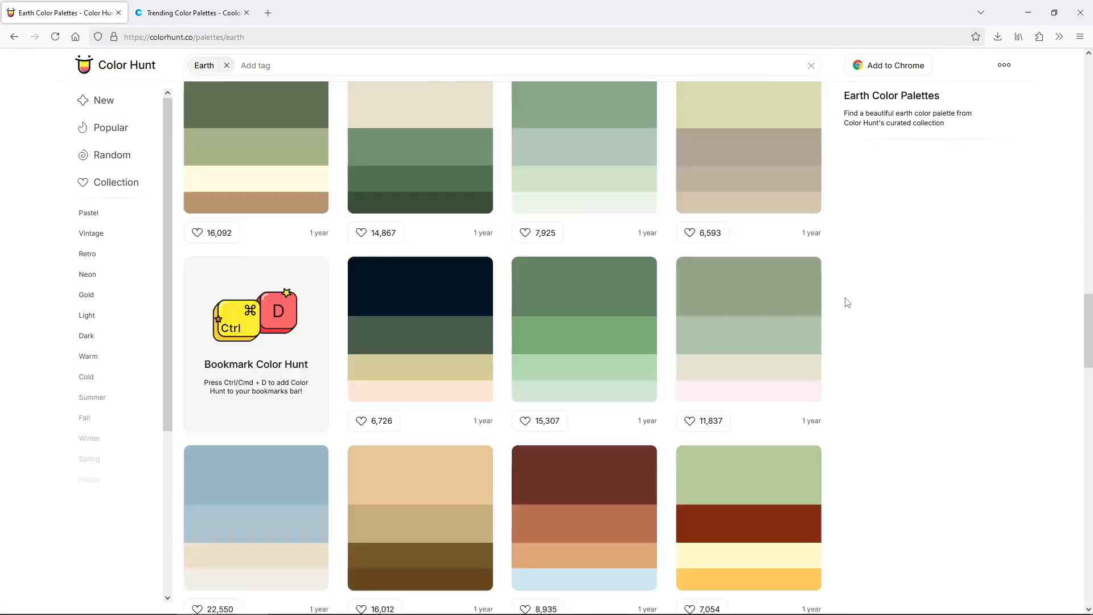
scroll(down, 3)
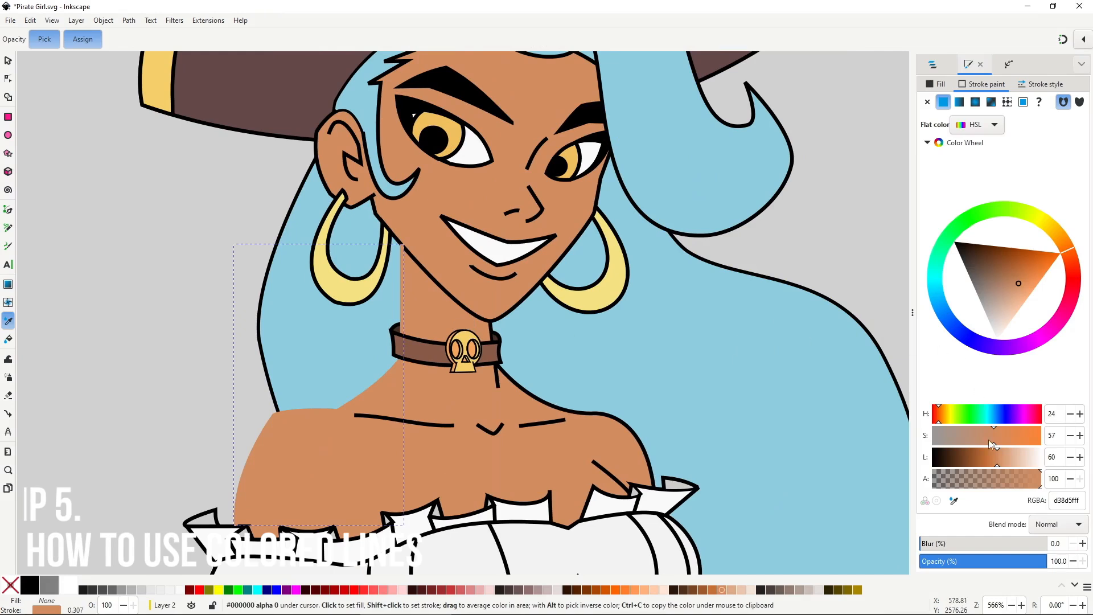
- Pick the skin colour, darken it for the shadow, and select the shoulder shadow path
click(7, 60)
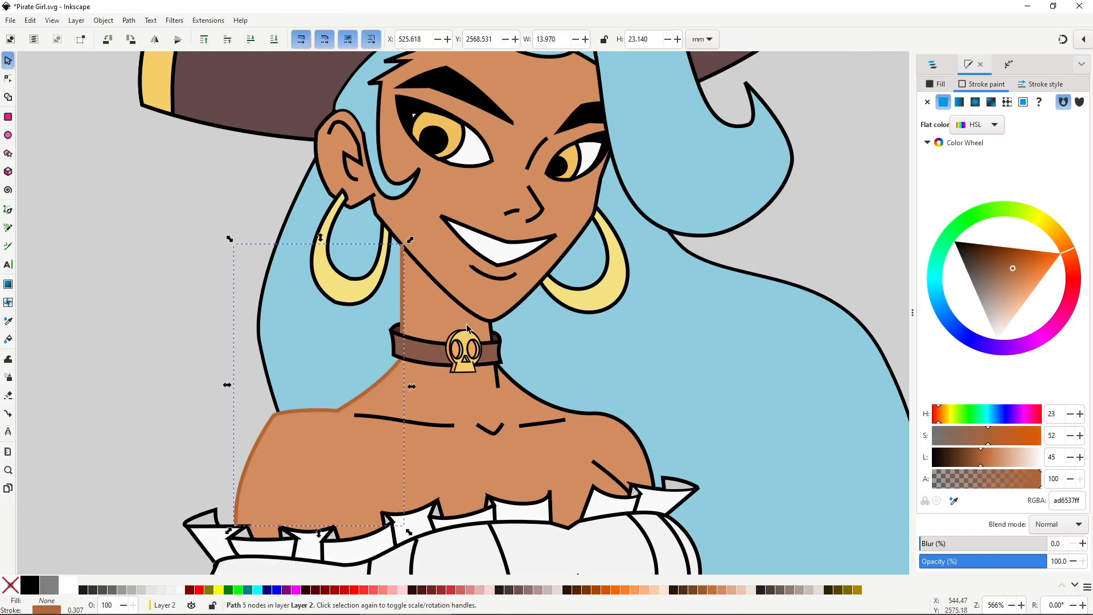
click(7, 78)
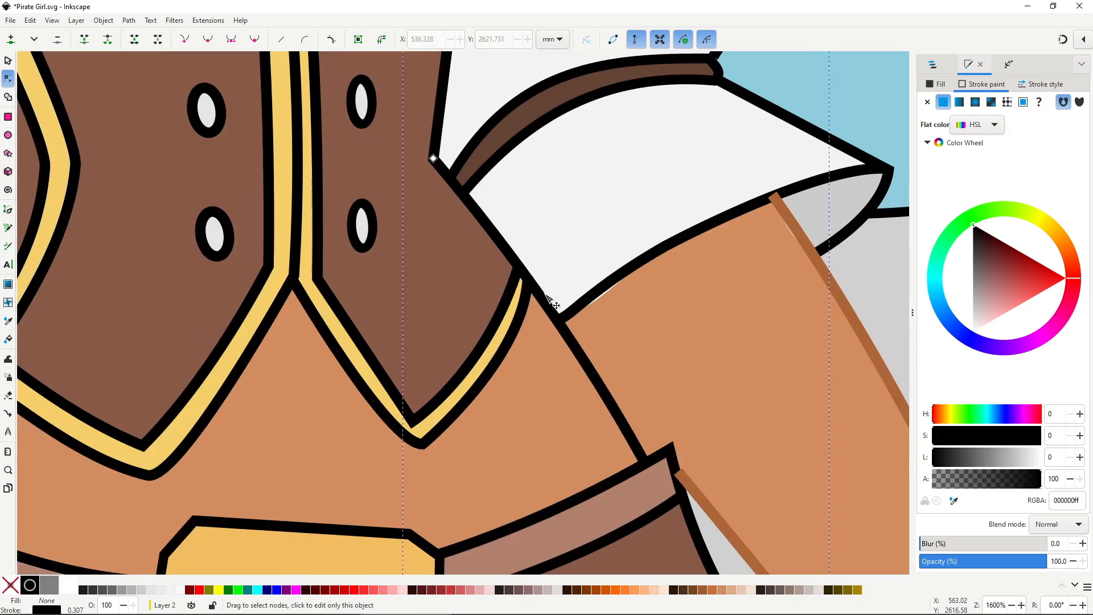
- Select a shadow path node where the sleeve meets the arm
click(641, 458)
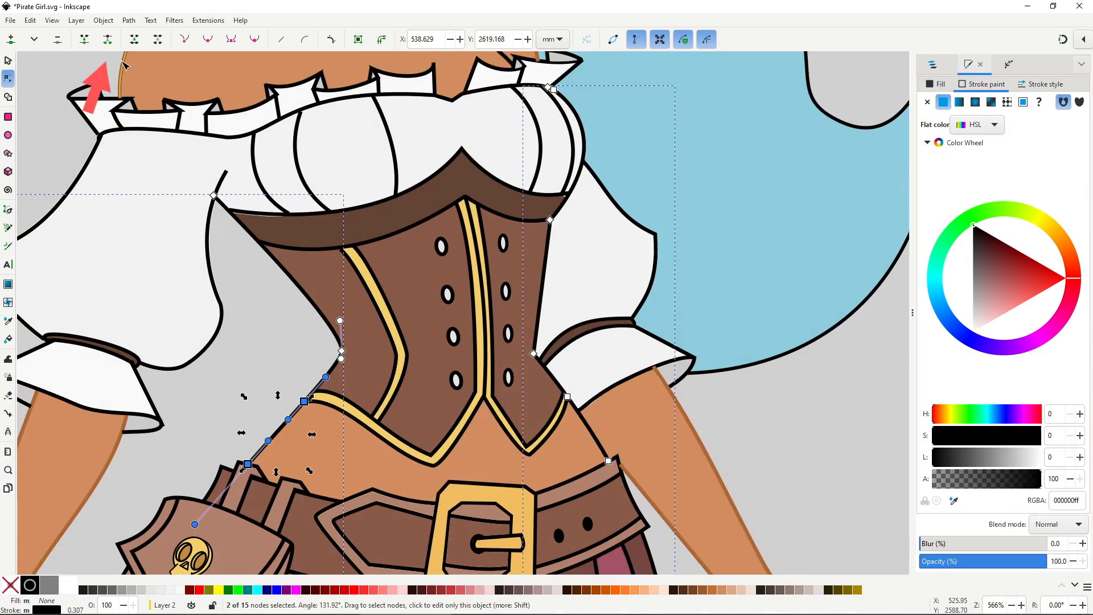
mouse_move(108, 39)
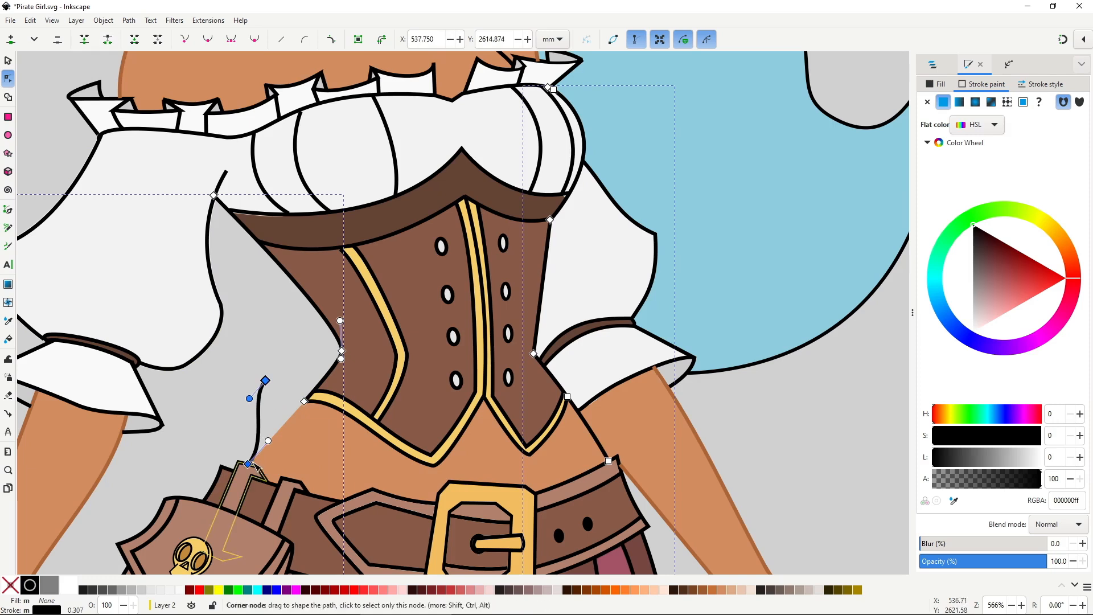
- Reshape the shadow curve beside the corset, then Break Apart the waist shadow path
drag(250, 397, 157, 503)
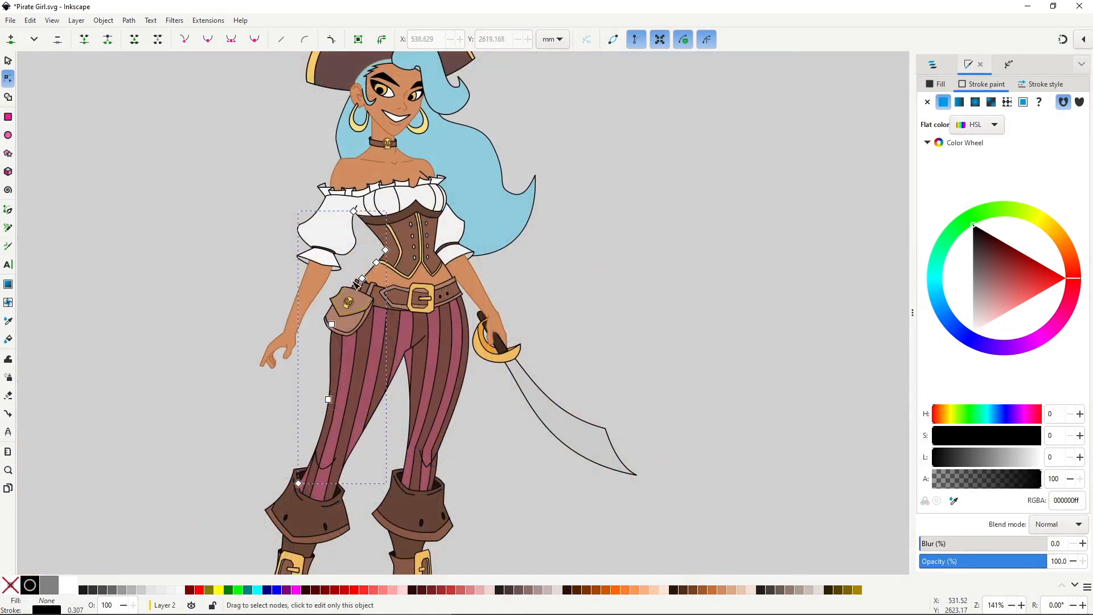
click(7, 60)
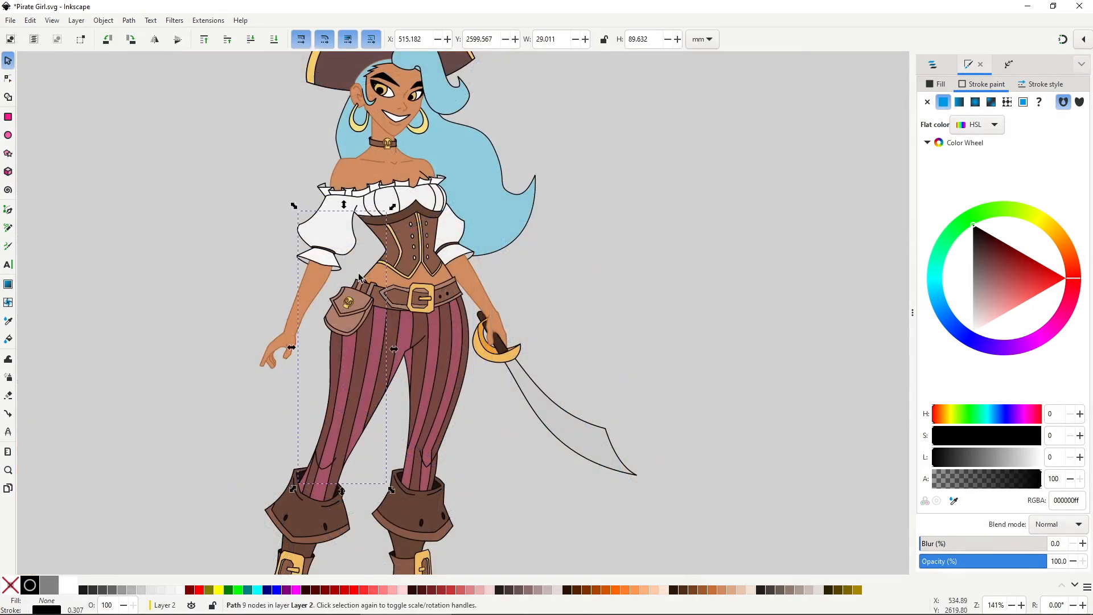
click(128, 20)
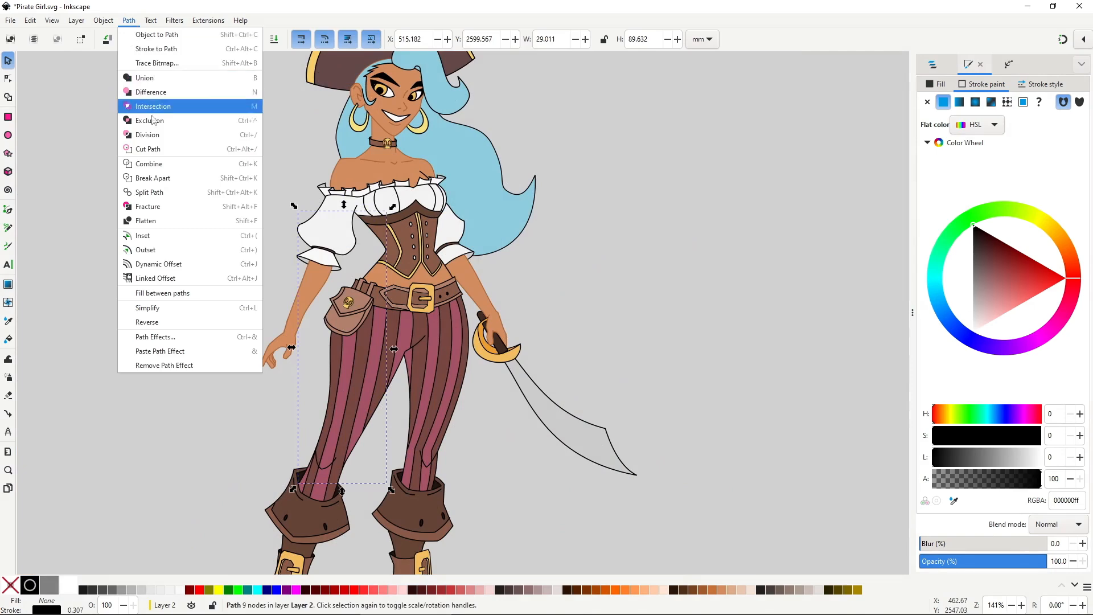
mouse_move(190, 182)
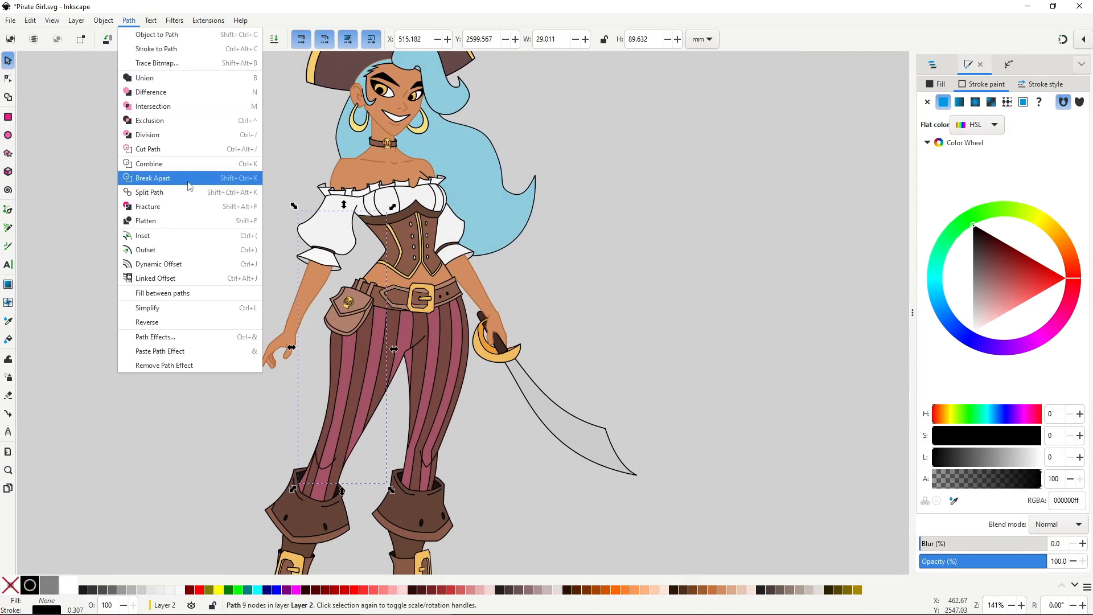
click(152, 178)
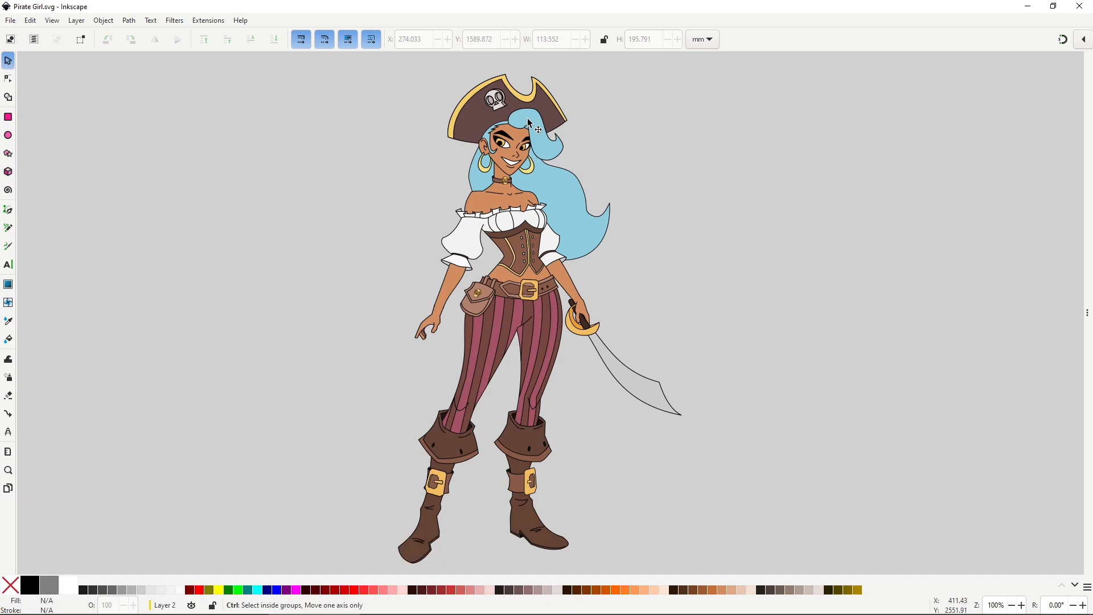
- Fill the side shadow with translucent dark blue 10132f73 and adjust a boot shadow node near the heel
click(7, 78)
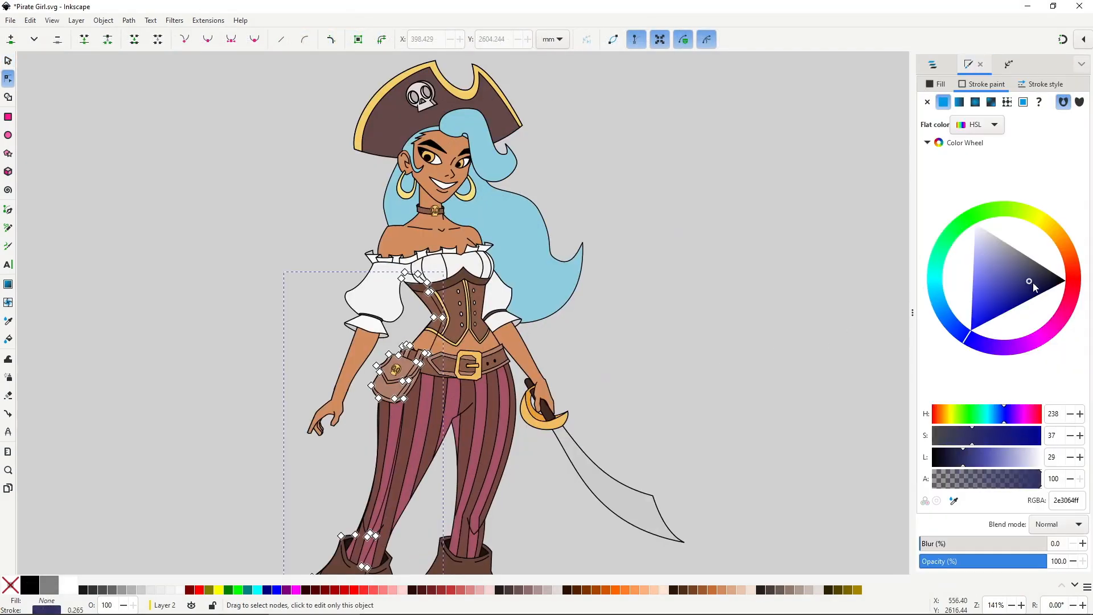
click(1004, 292)
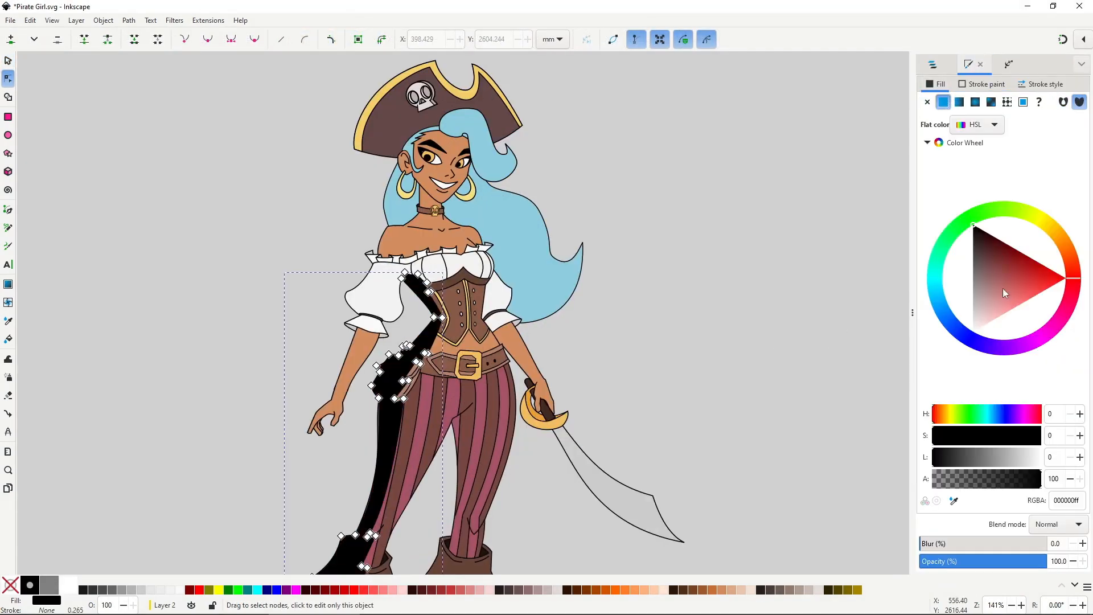
click(1039, 288)
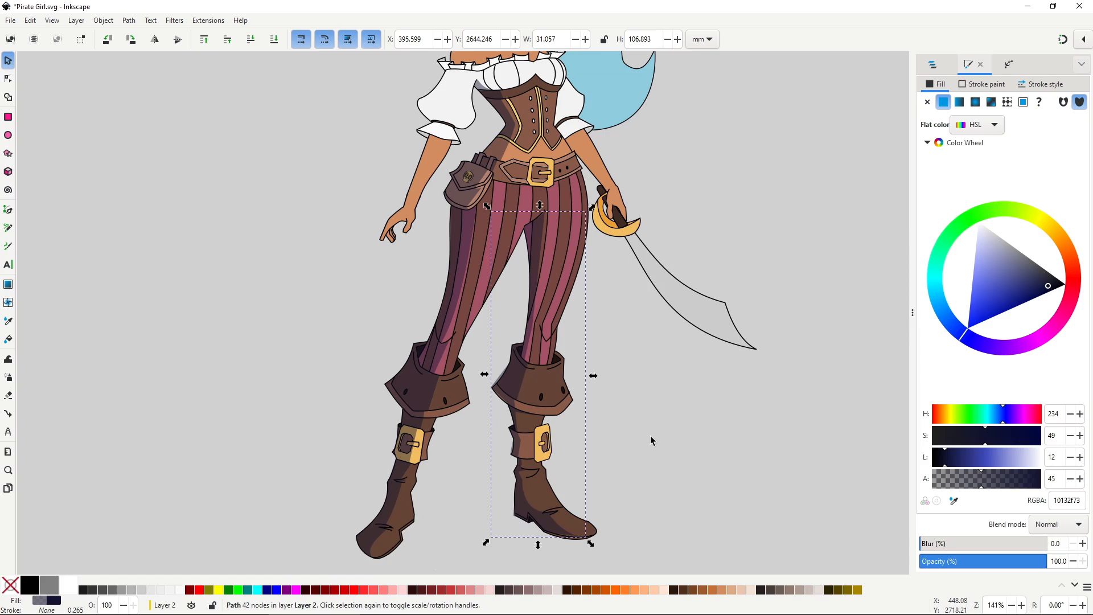
mouse_move(478, 462)
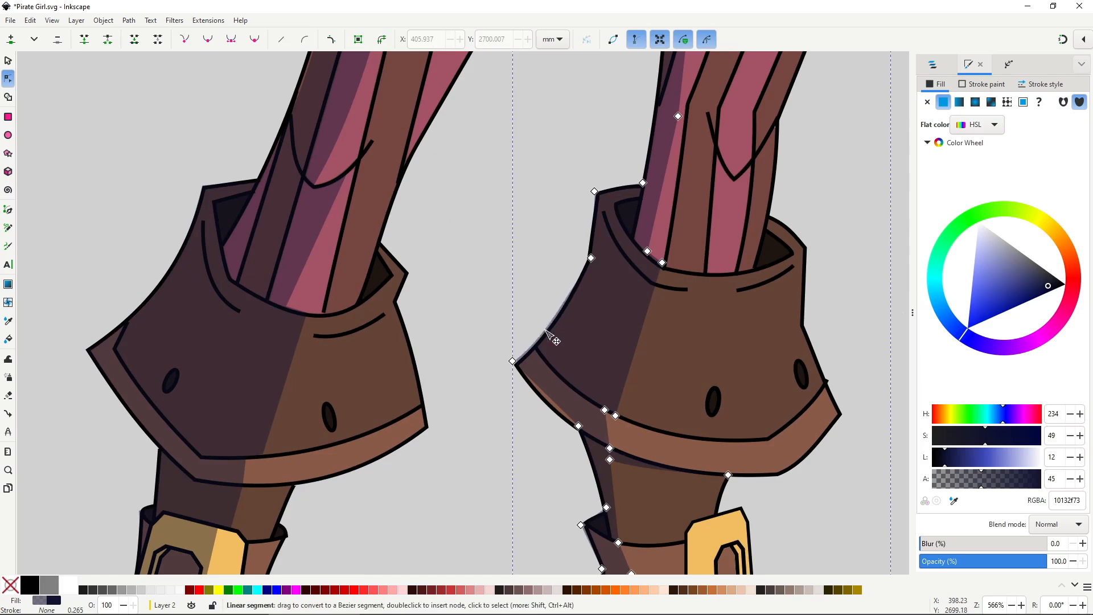
scroll(down, 3)
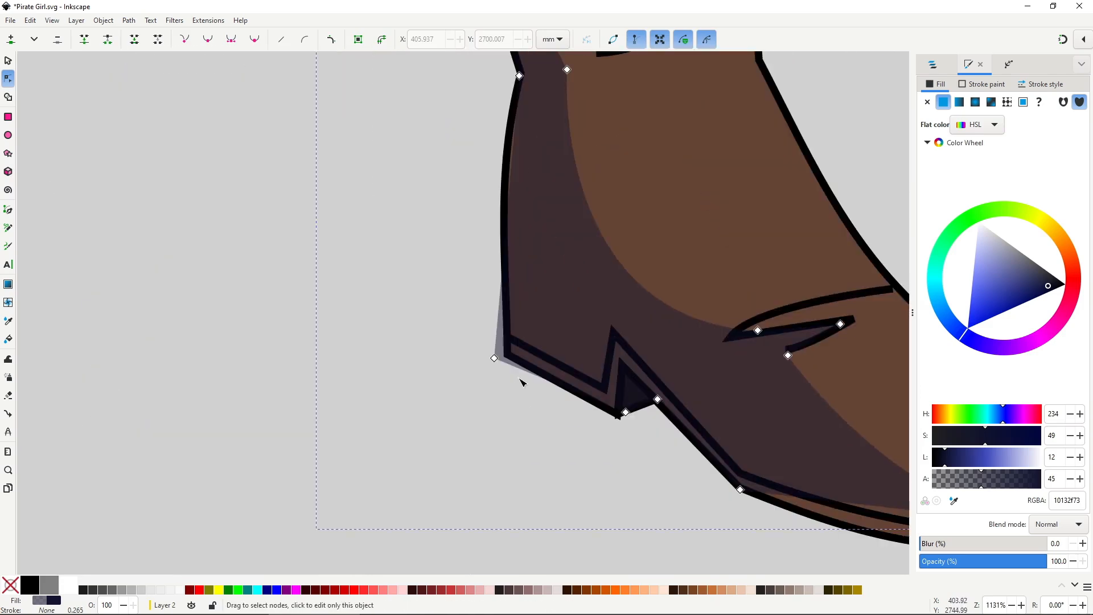
click(495, 371)
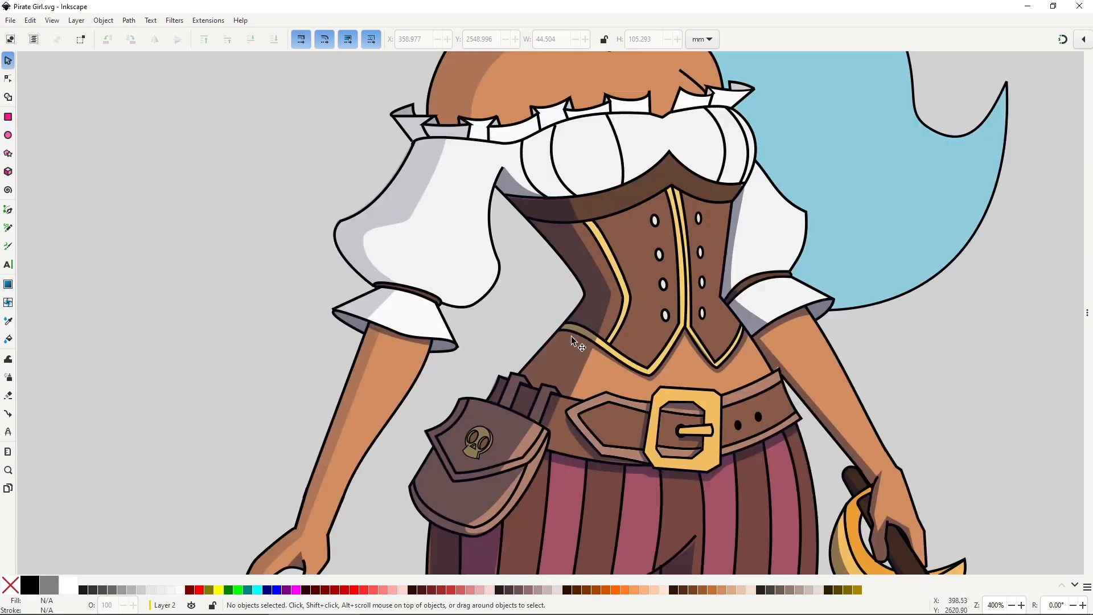
- Drag the blurred shadow path's nodes to shade the girl's left torso, legs and boots
click(571, 350)
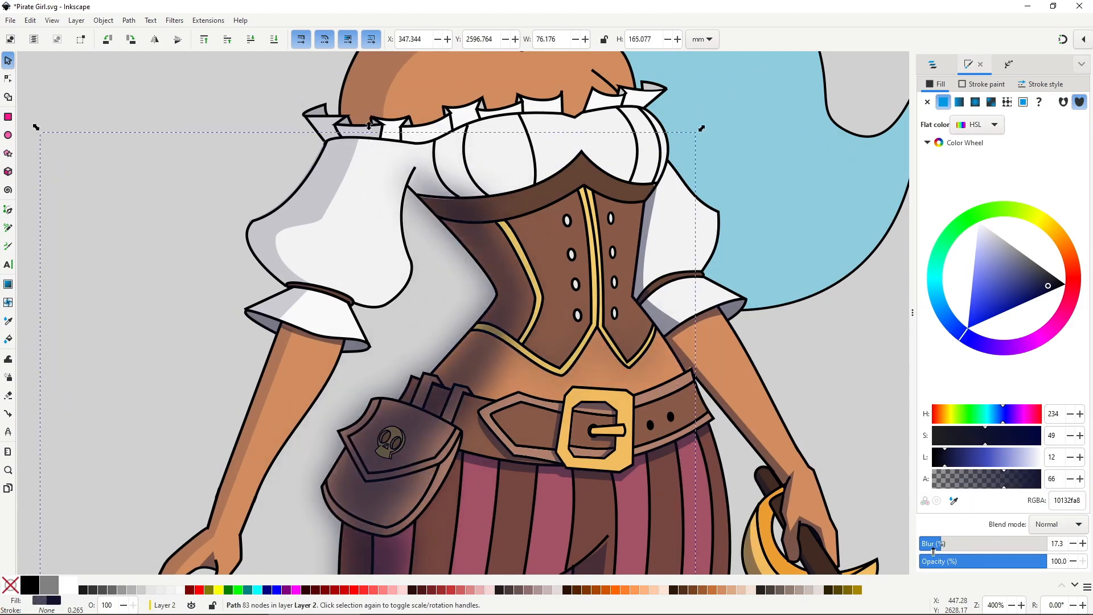
click(7, 78)
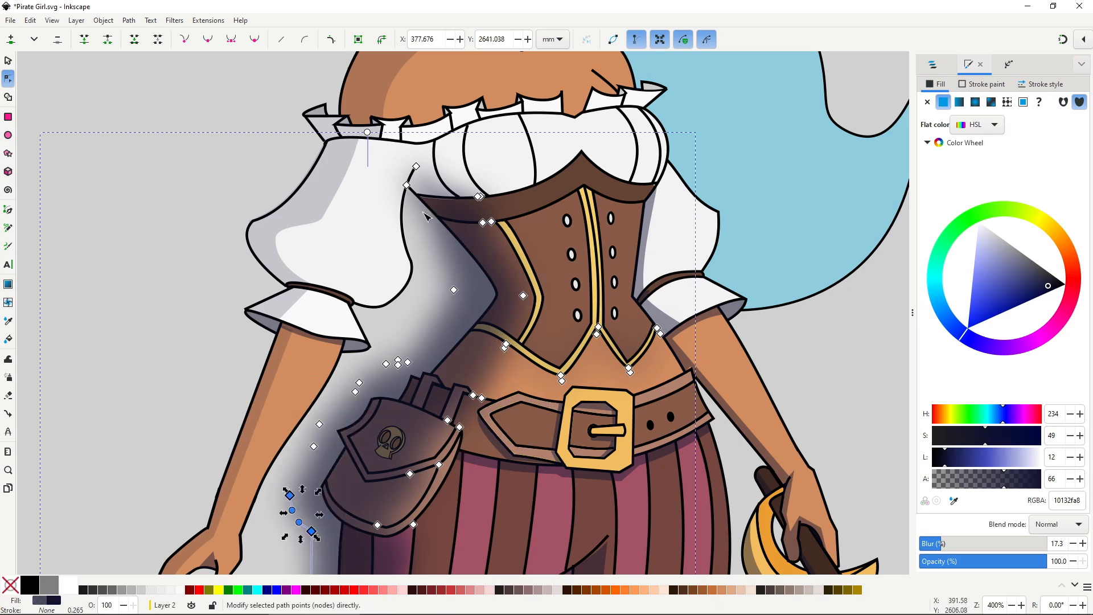
scroll(down, 3)
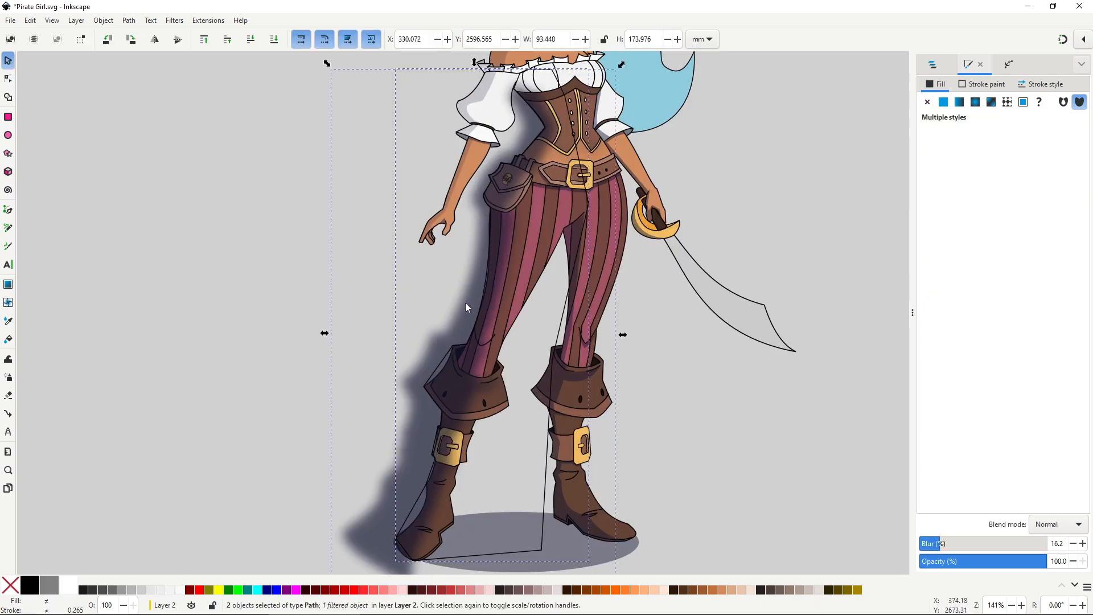
right_click(467, 307)
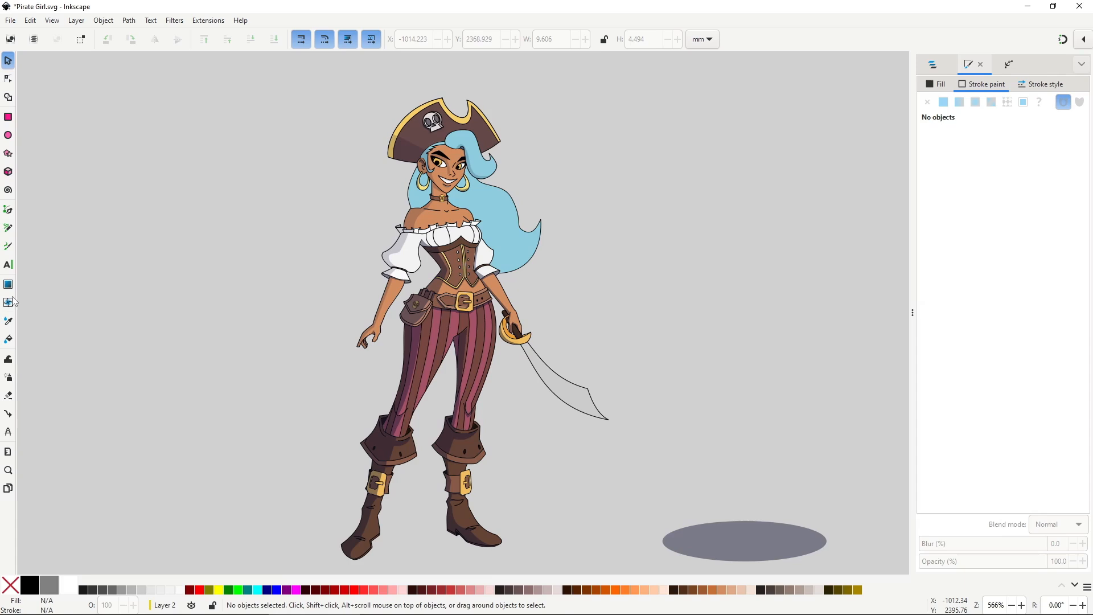
- Paint Bucket a dark silhouette around the figure and slightly reduce its stroke width
click(8, 339)
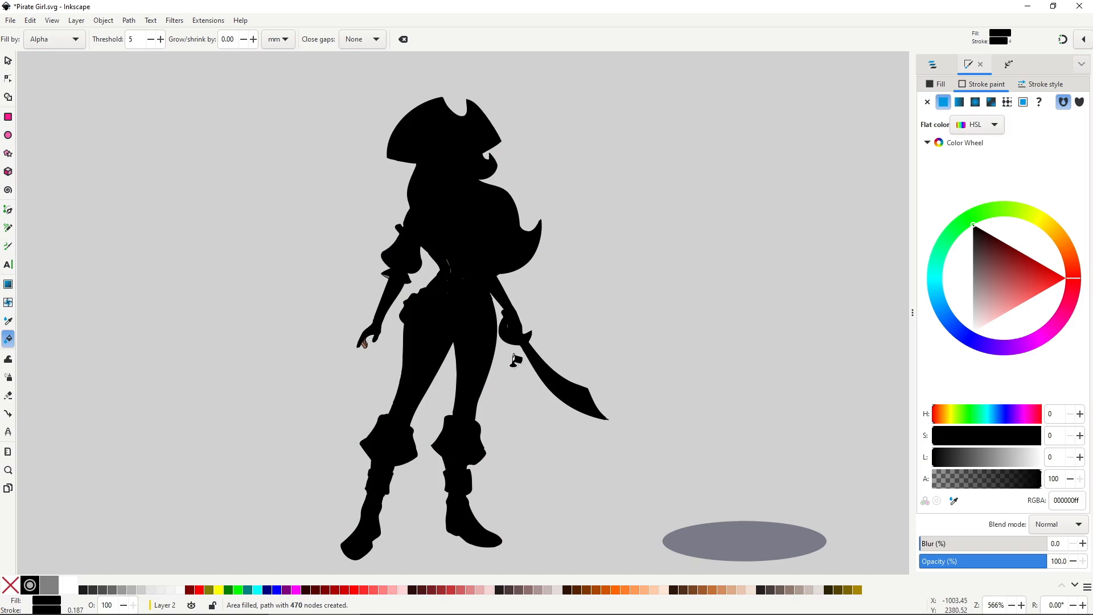
mouse_move(592, 306)
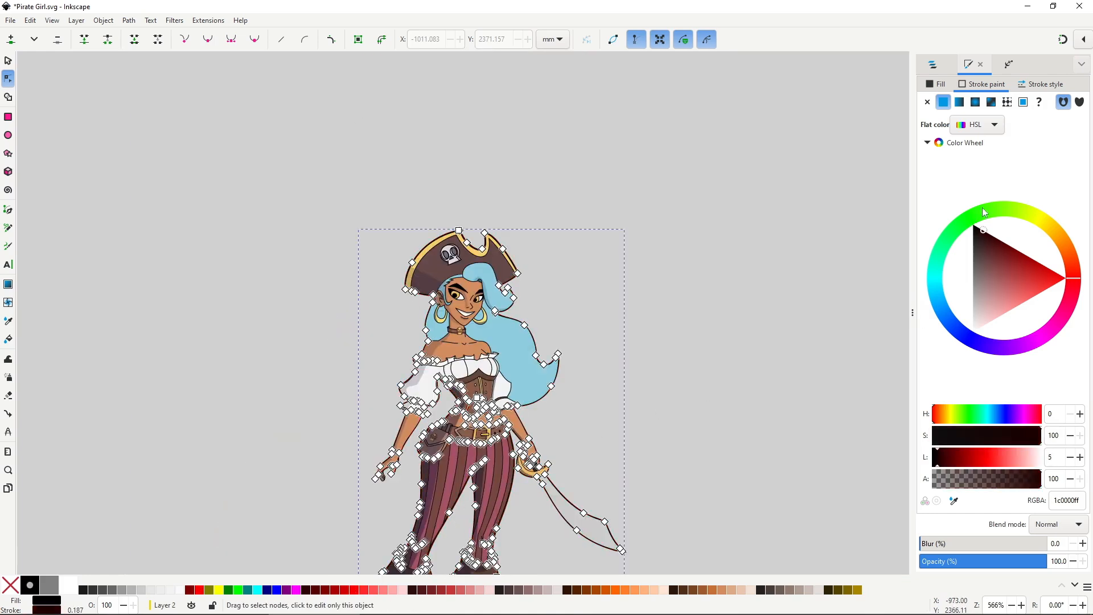
click(1045, 84)
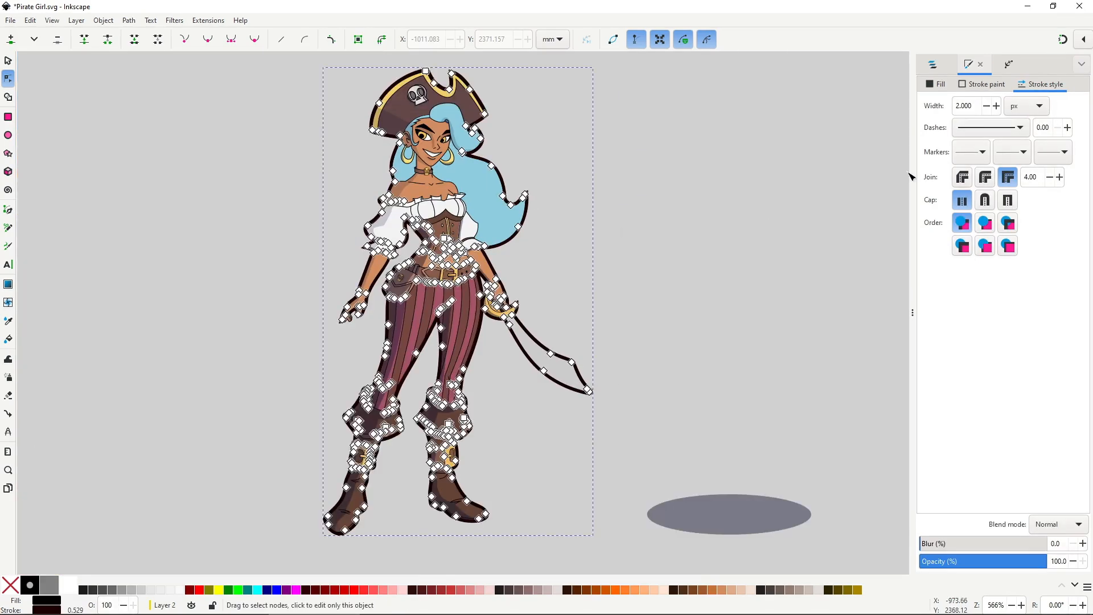
click(987, 105)
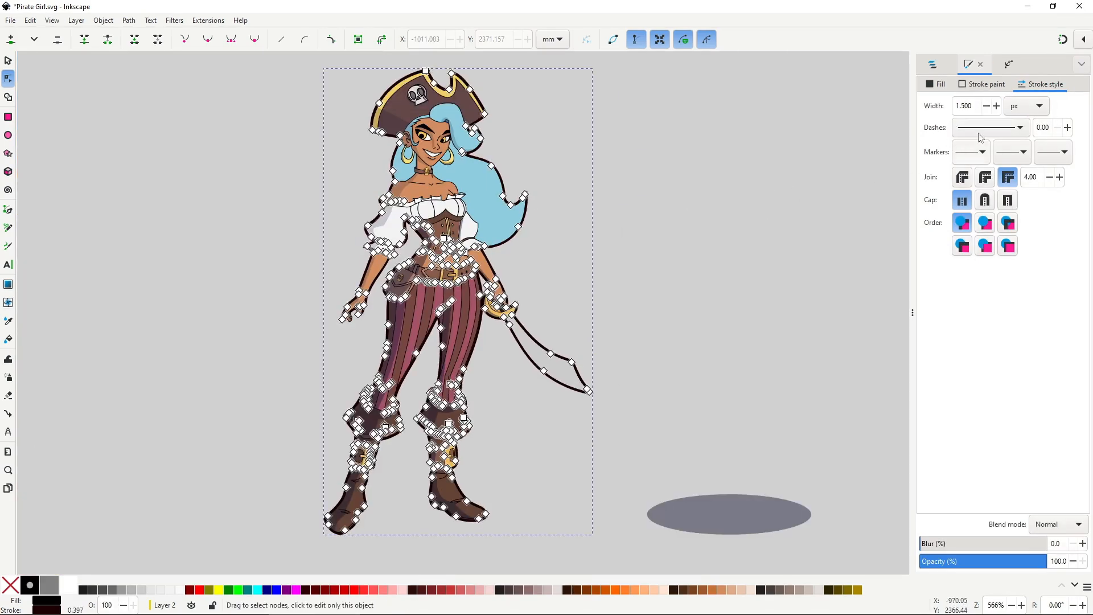
click(575, 284)
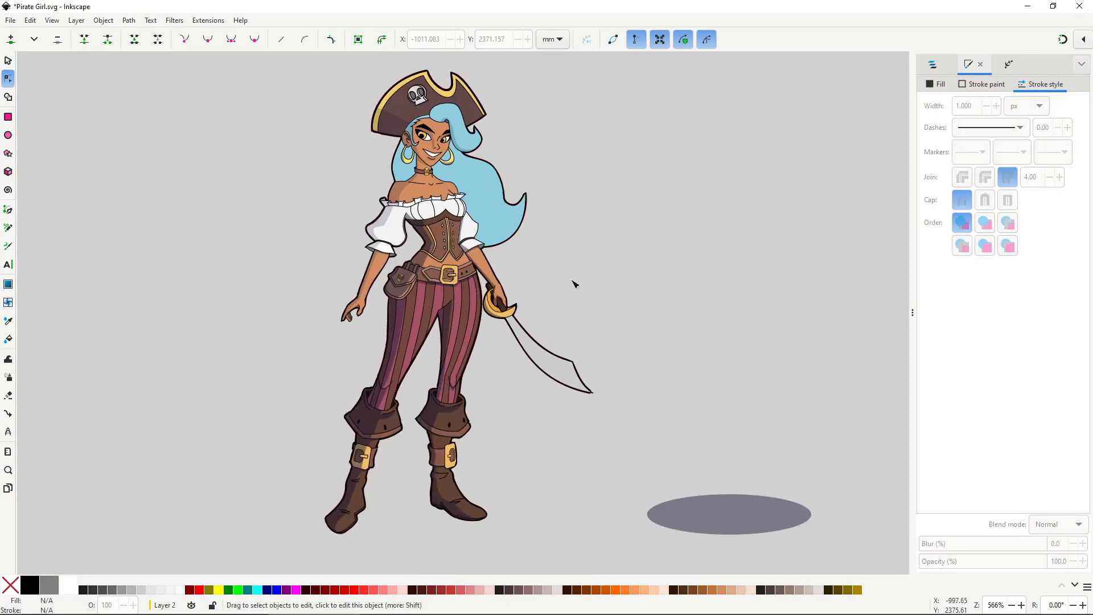
click(729, 514)
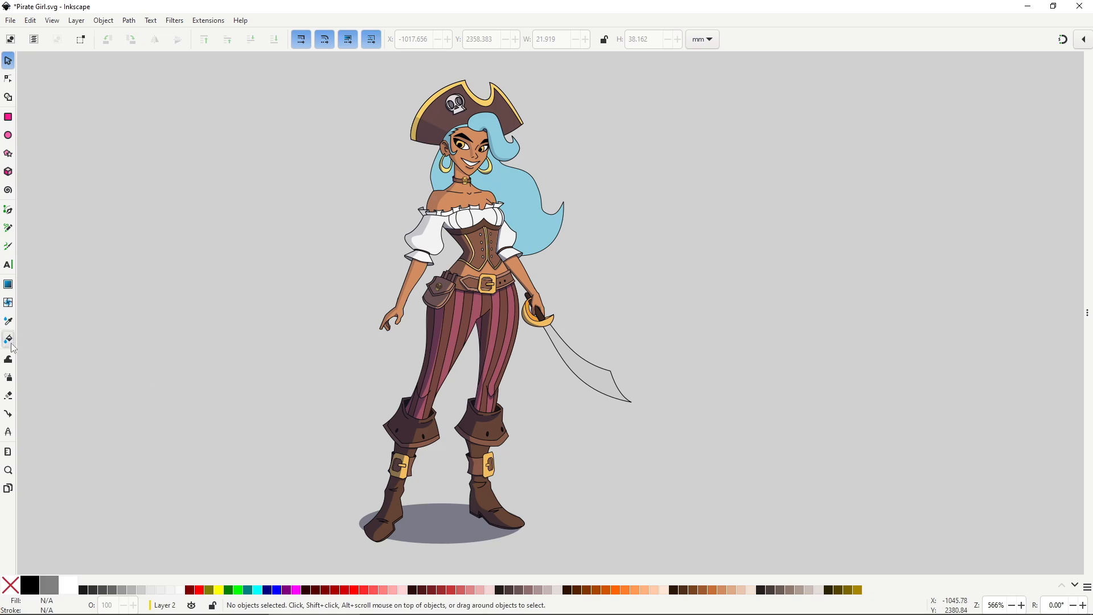
- Fill a new silhouette with a linear gradient: red at alpha 32 to teal at alpha 0
click(8, 338)
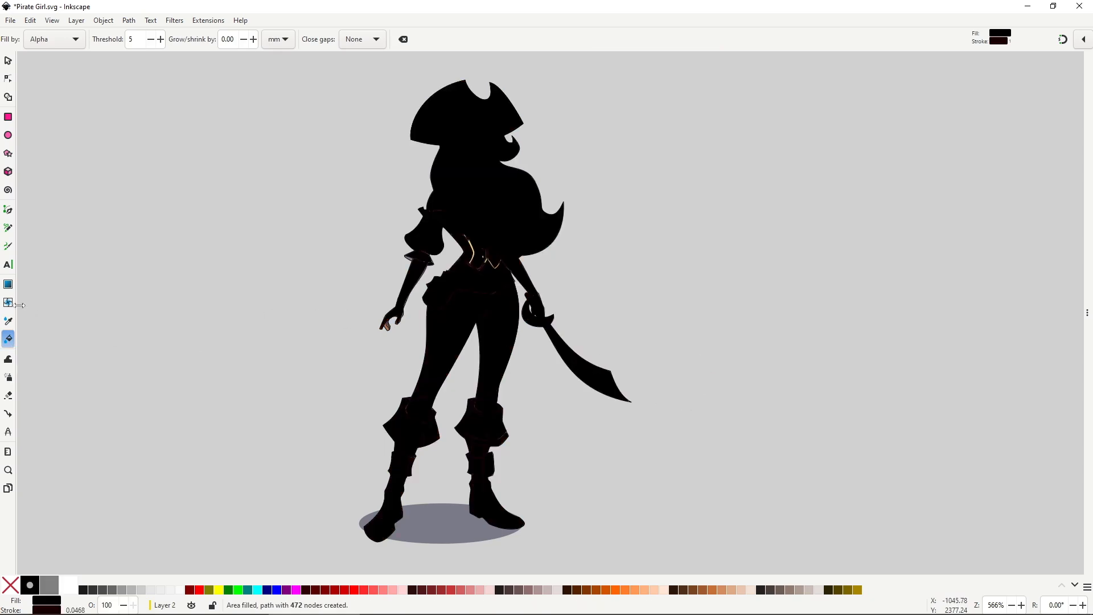
click(8, 301)
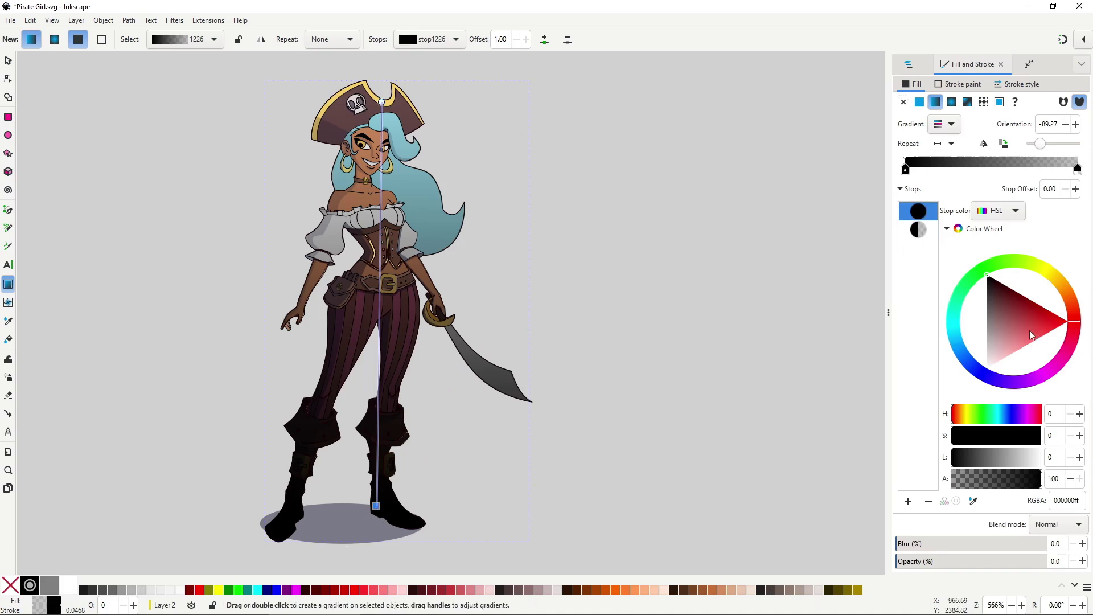
click(1035, 331)
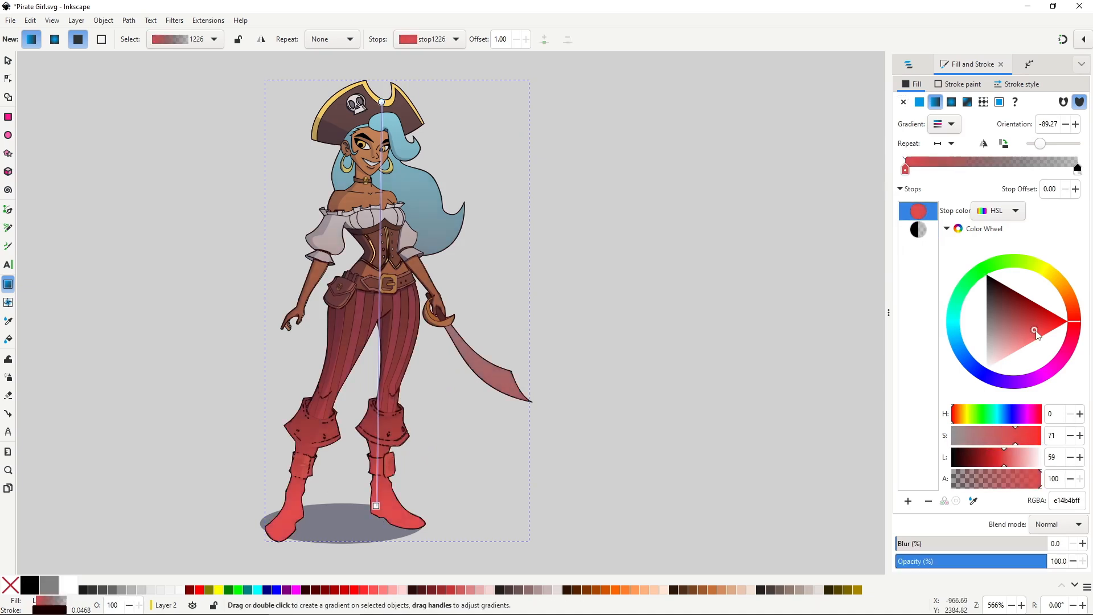
click(8, 60)
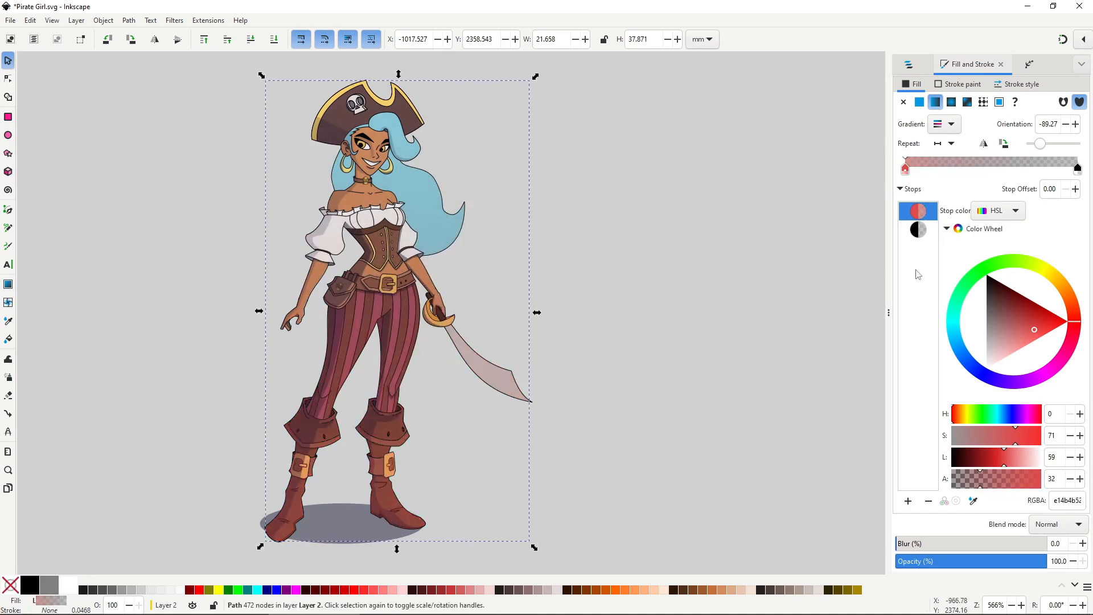
click(918, 229)
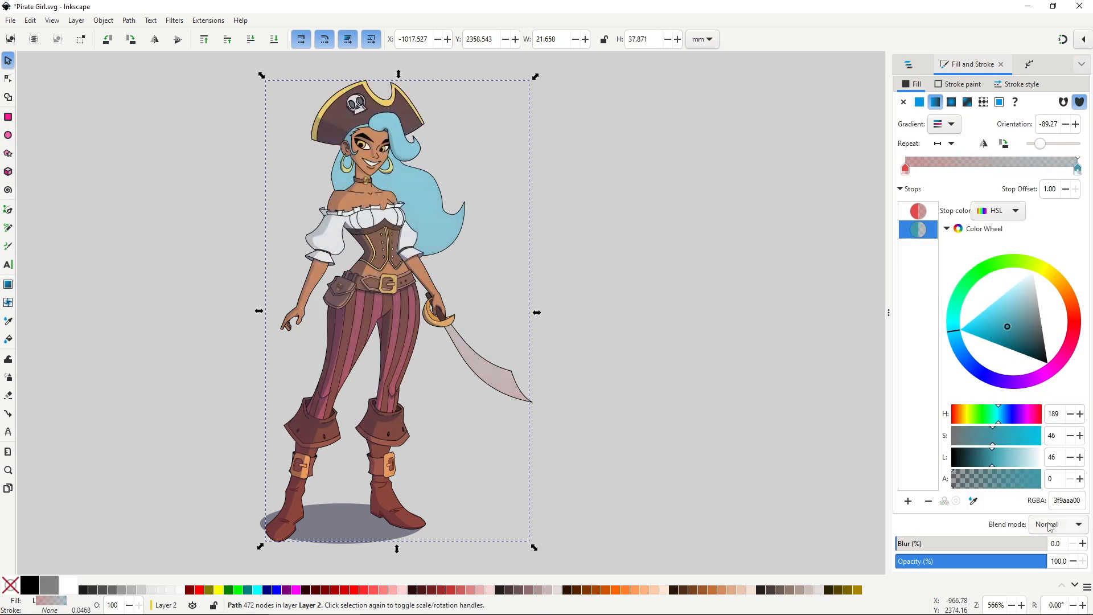
click(1057, 524)
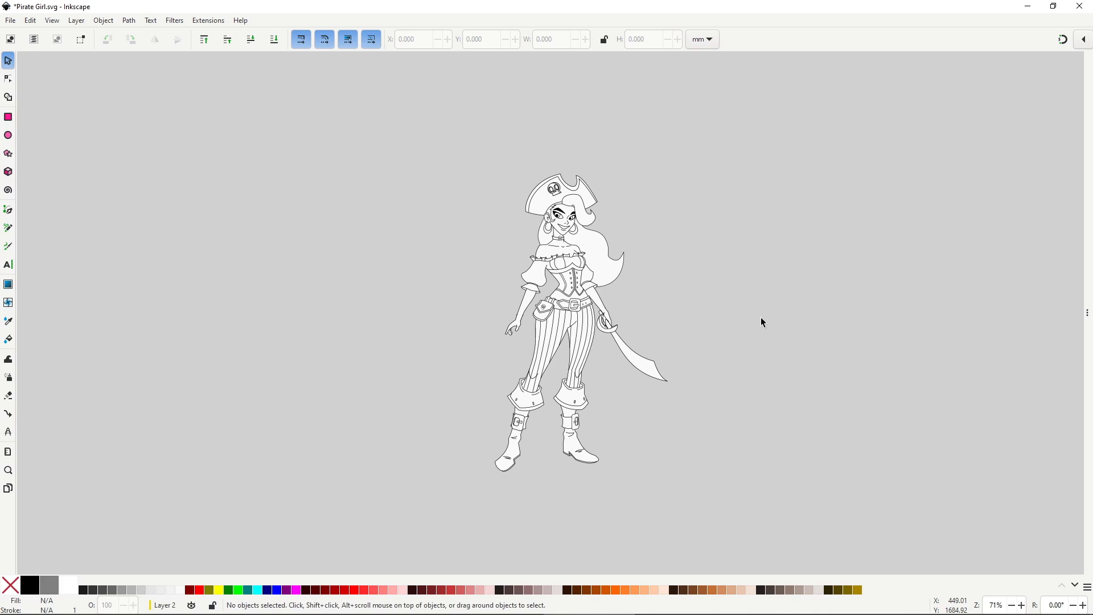
- Copy the remaining black line art with Ctrl+C
key(ctrl+c)
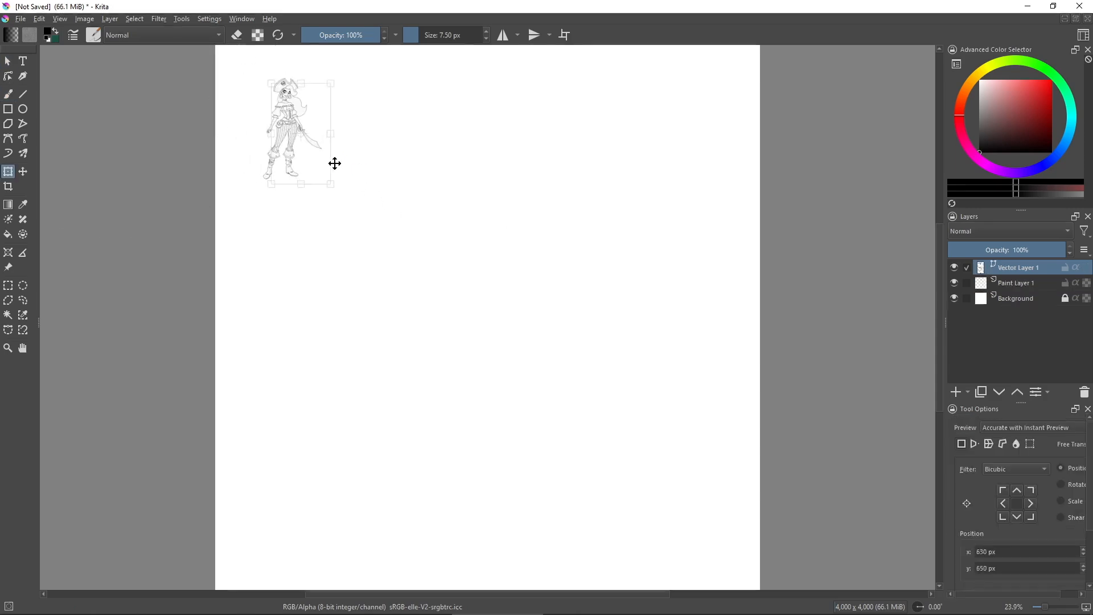
- Center and enlarge the pasted line art, add a Flats layer, and fill the face brown
drag(298, 133, 443, 292)
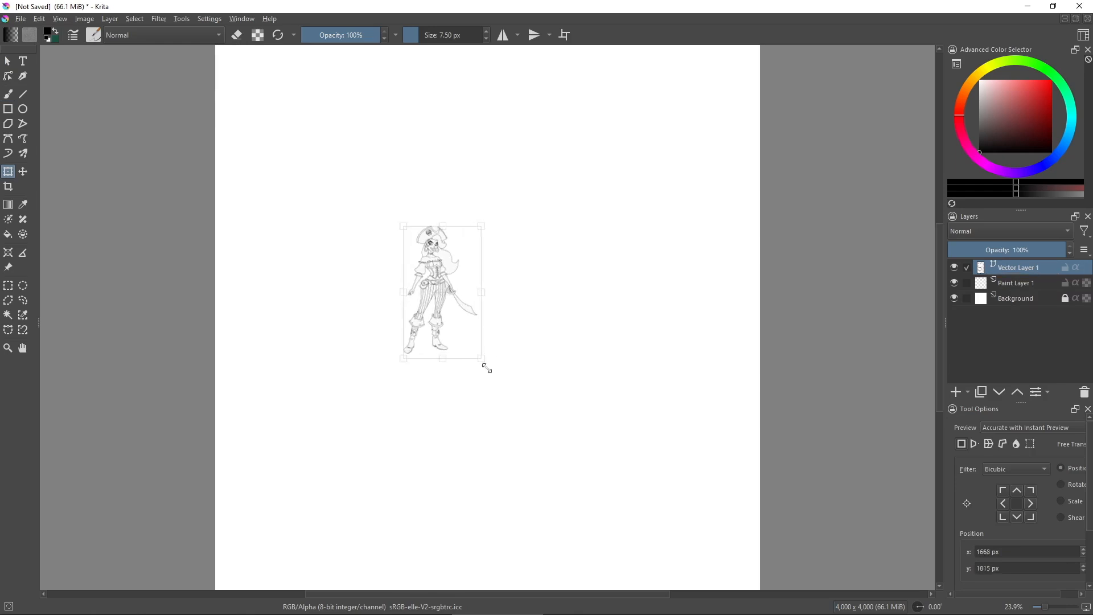
drag(484, 358, 605, 491)
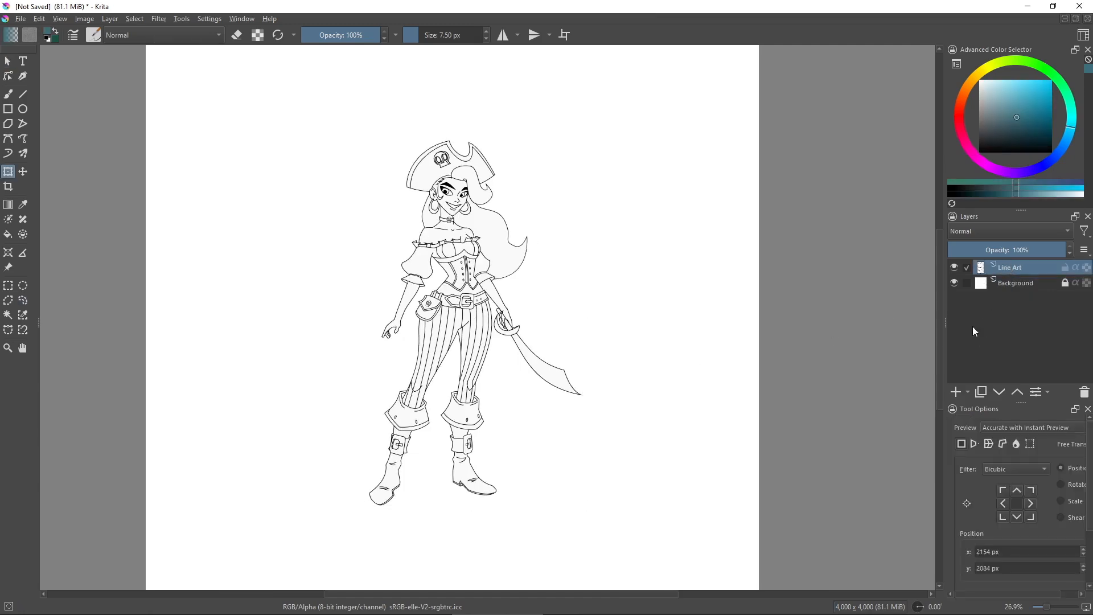
click(955, 391)
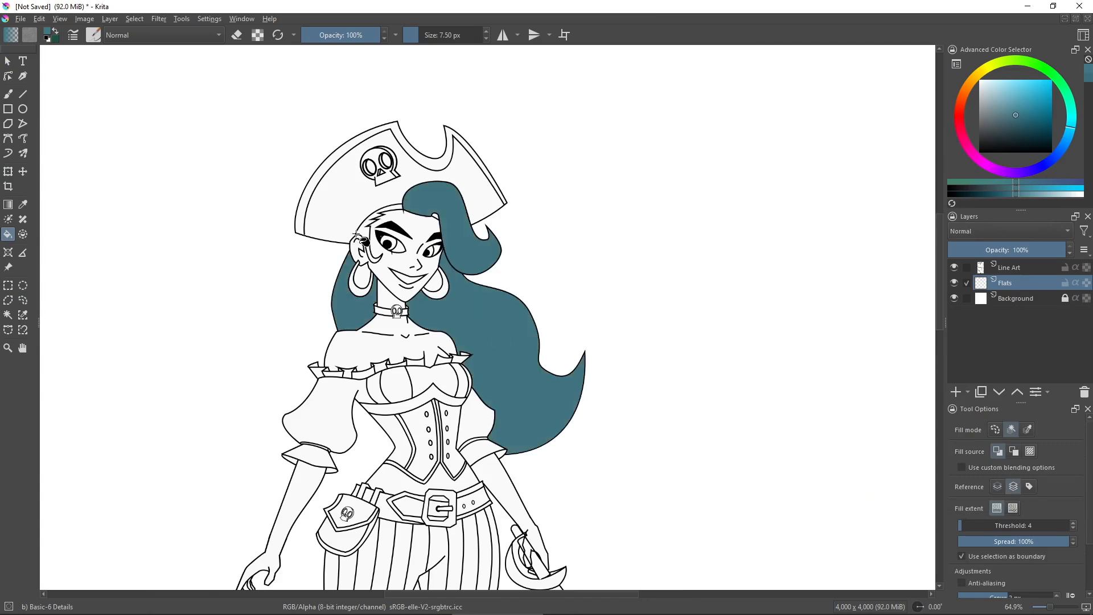
click(402, 259)
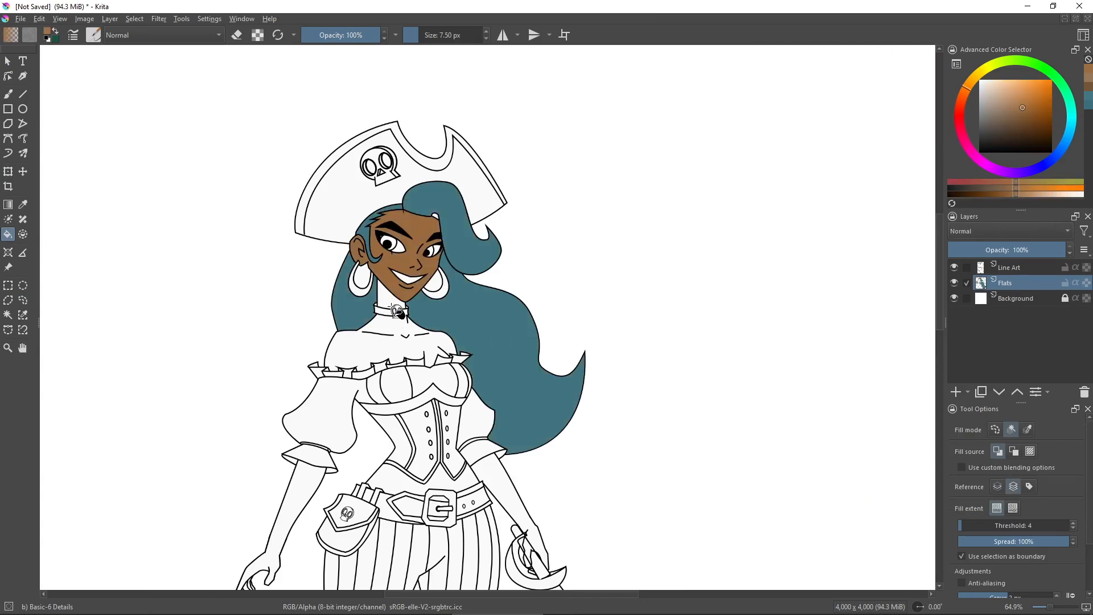